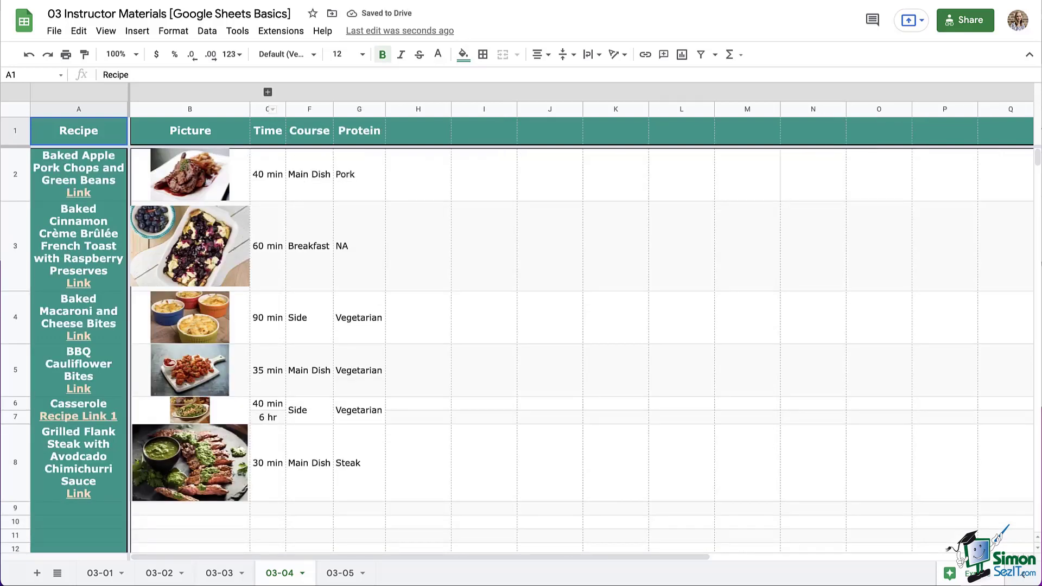
Enter headings Vegetarian, Vegan, Gluten Free, Keto, Paleo, Dairy-Free, Low Carb, Kosher in H1:O1; widen columns H and M.
left_click(417, 174)
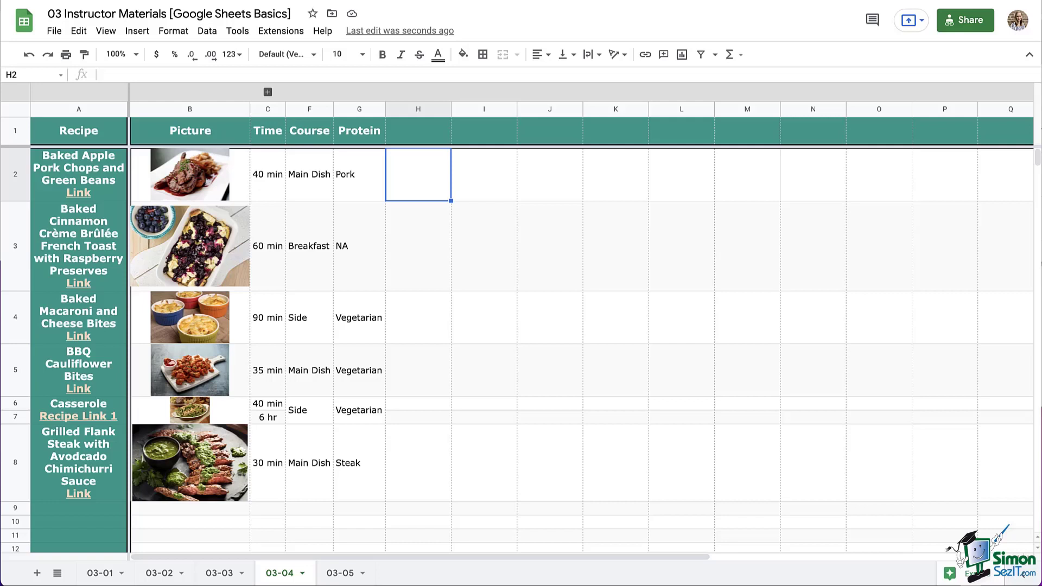
left_click(417, 130)
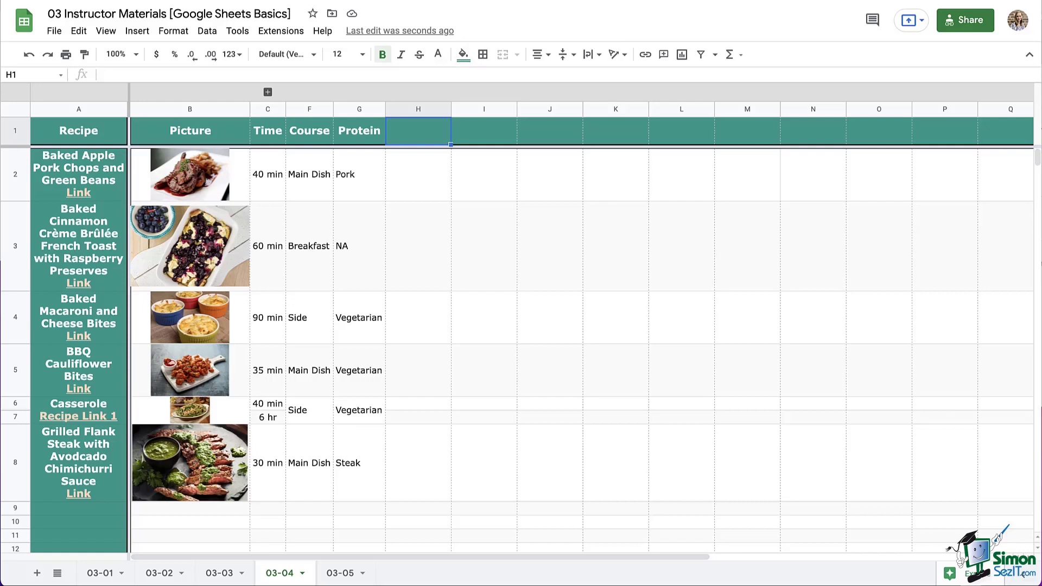
type("Vegetarian")
left_click(484, 130)
type("Vegan")
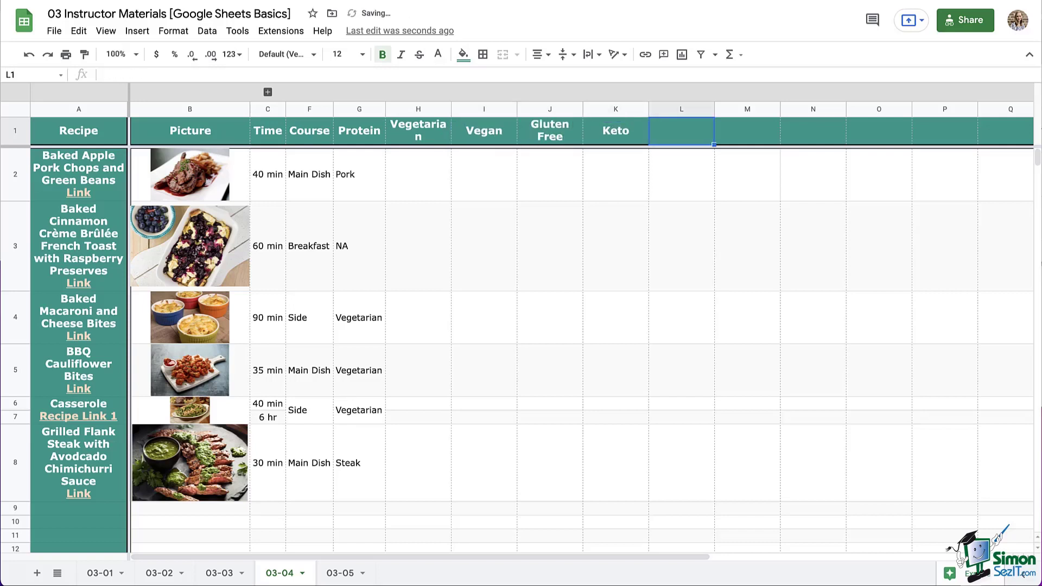
type("Dairy-Free")
left_click(879, 131)
type("Kosher")
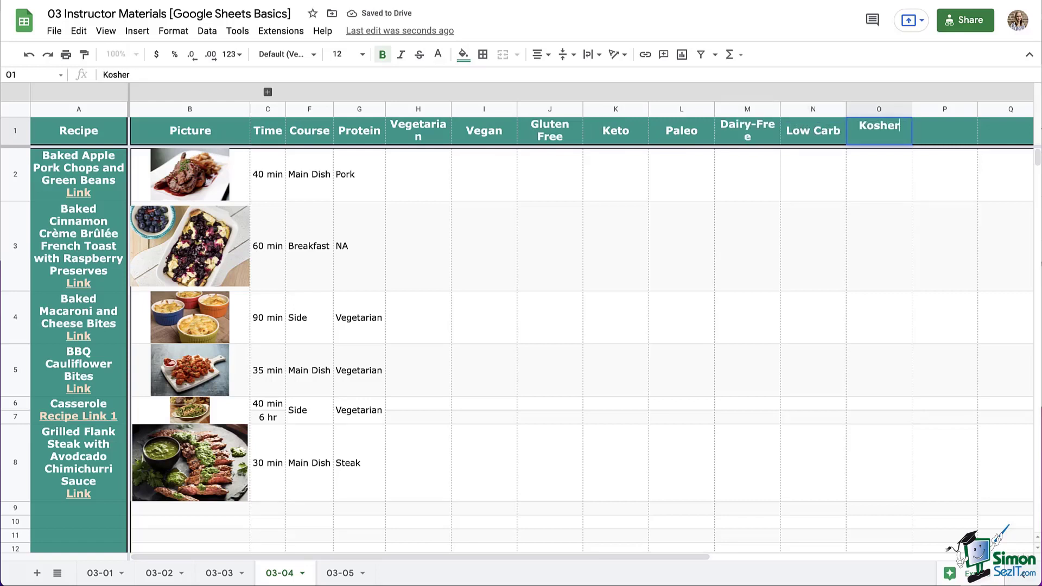
left_click(417, 174)
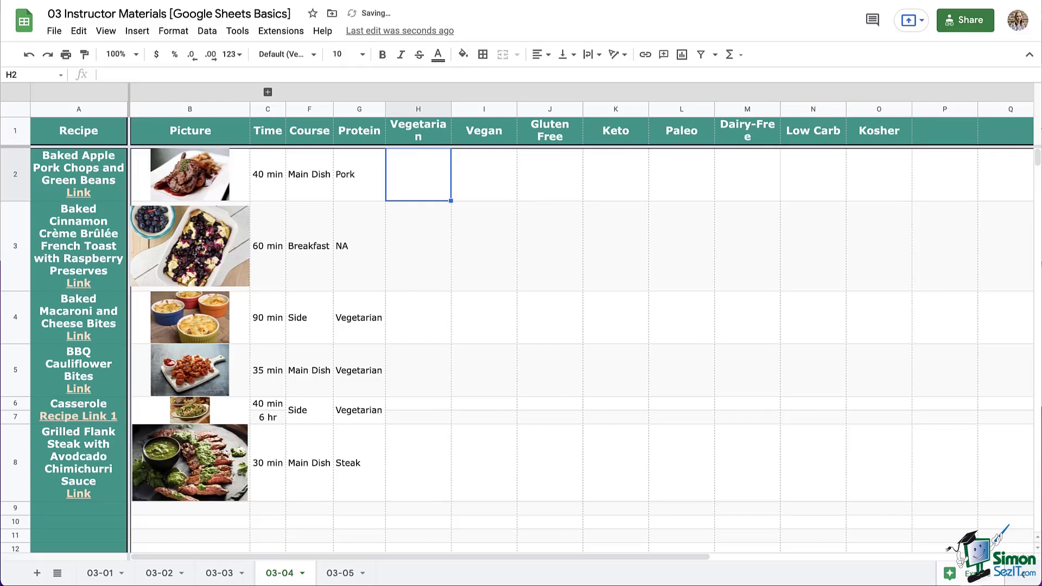
left_click(545, 174)
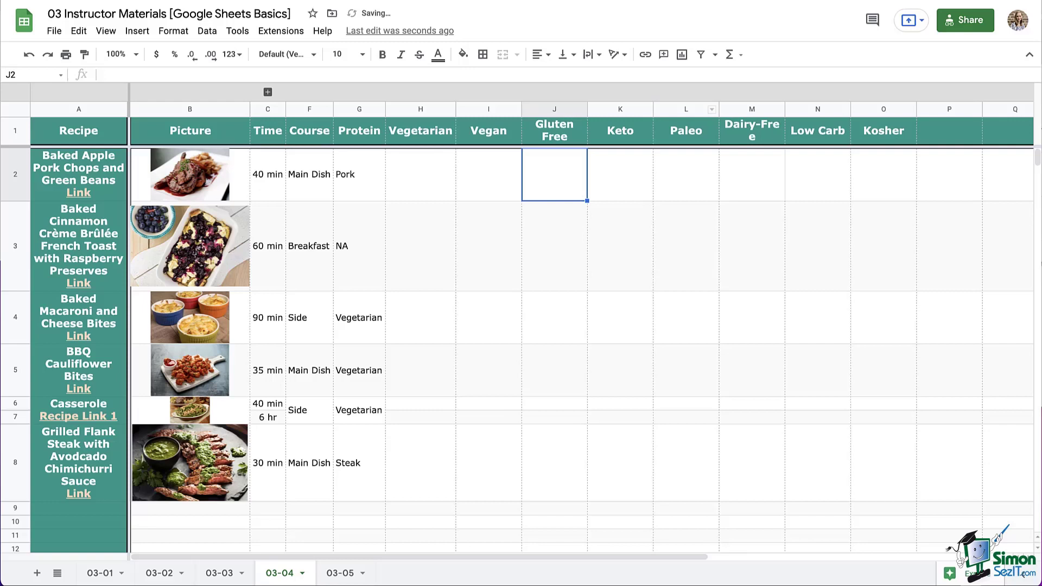
left_click(751, 110)
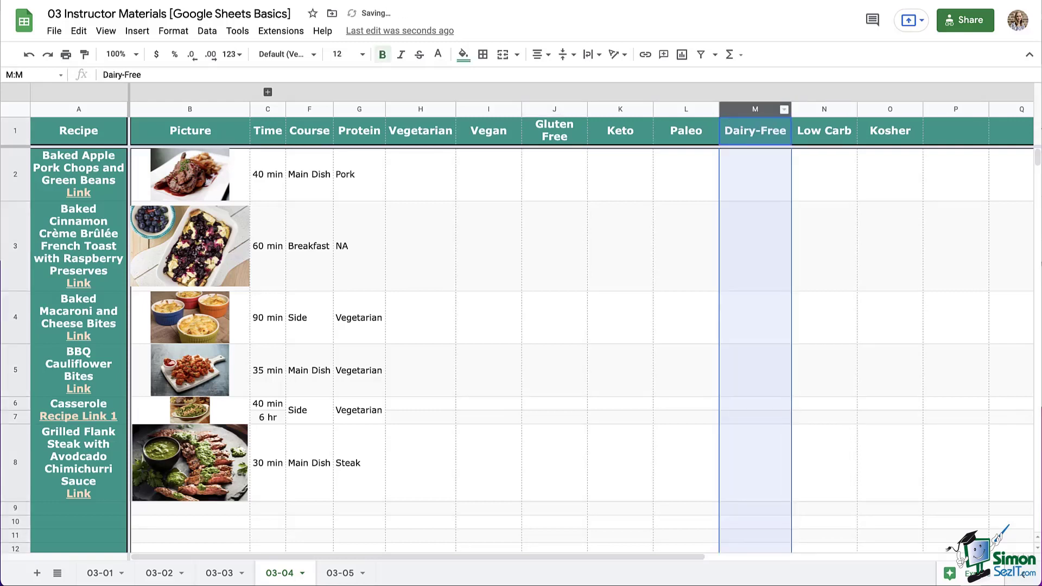
Select the blank range H2:O8 beneath the eight dietary headings.
left_click(420, 174)
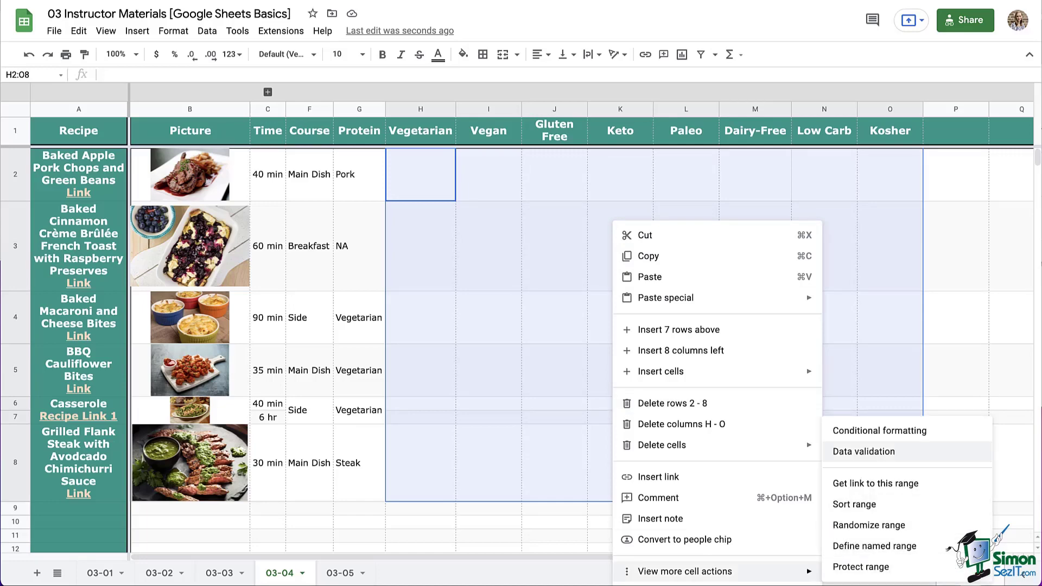
Set the validation criterion to Checkbox and try custom values Yes and No.
left_click(862, 452)
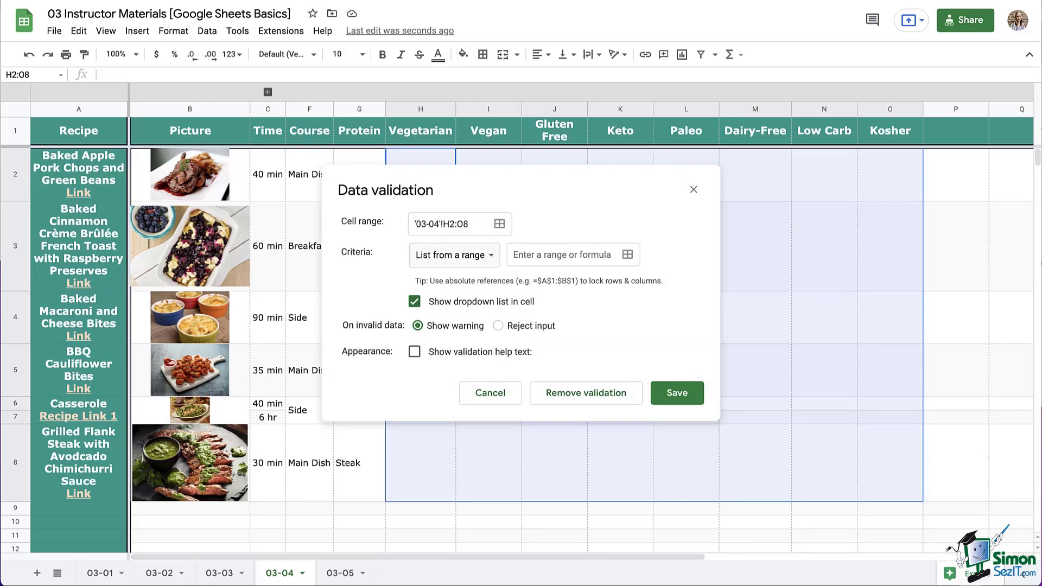
left_click(453, 255)
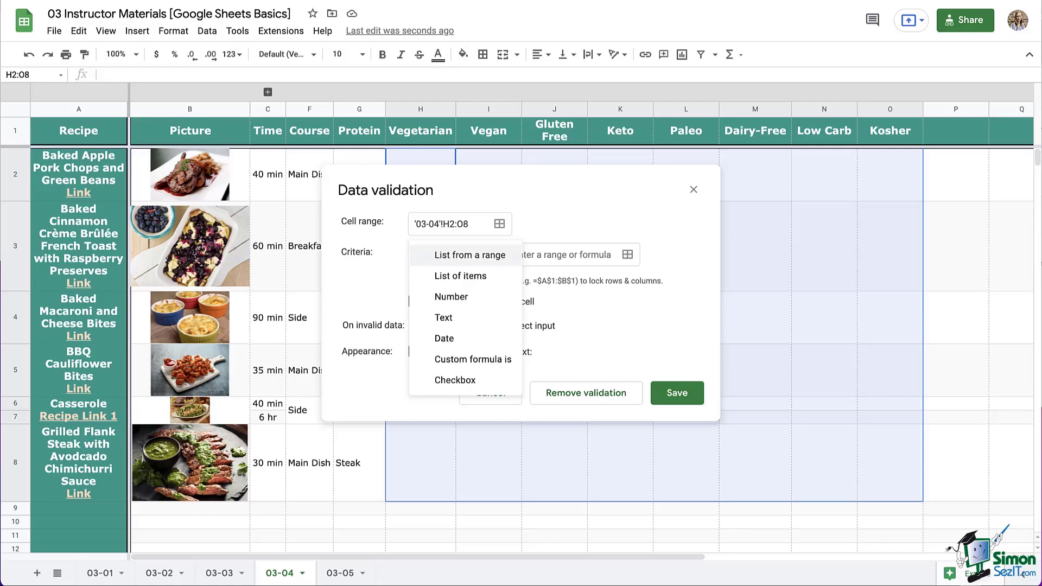
mouse_move(456, 379)
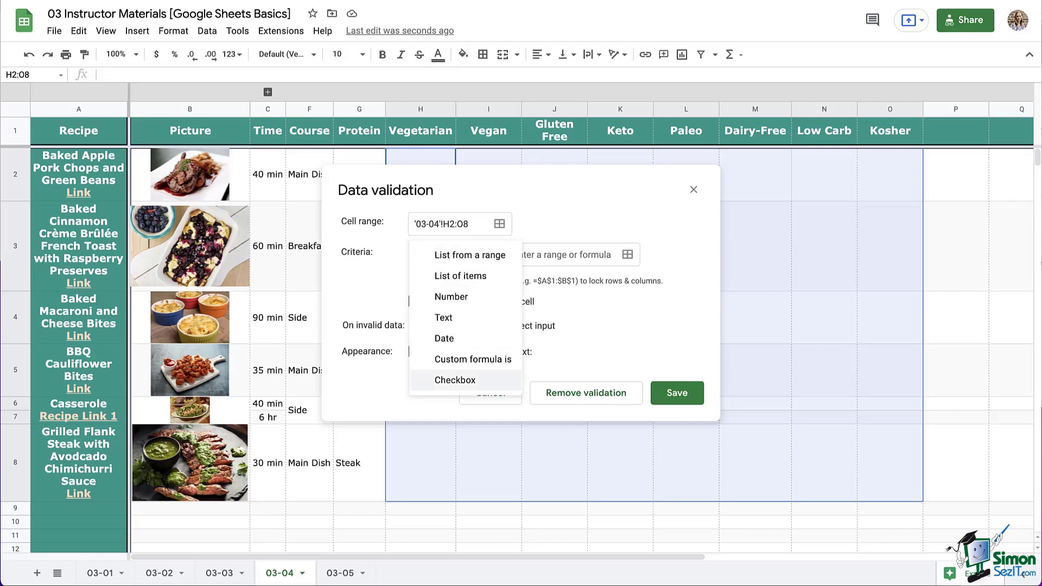
left_click(454, 379)
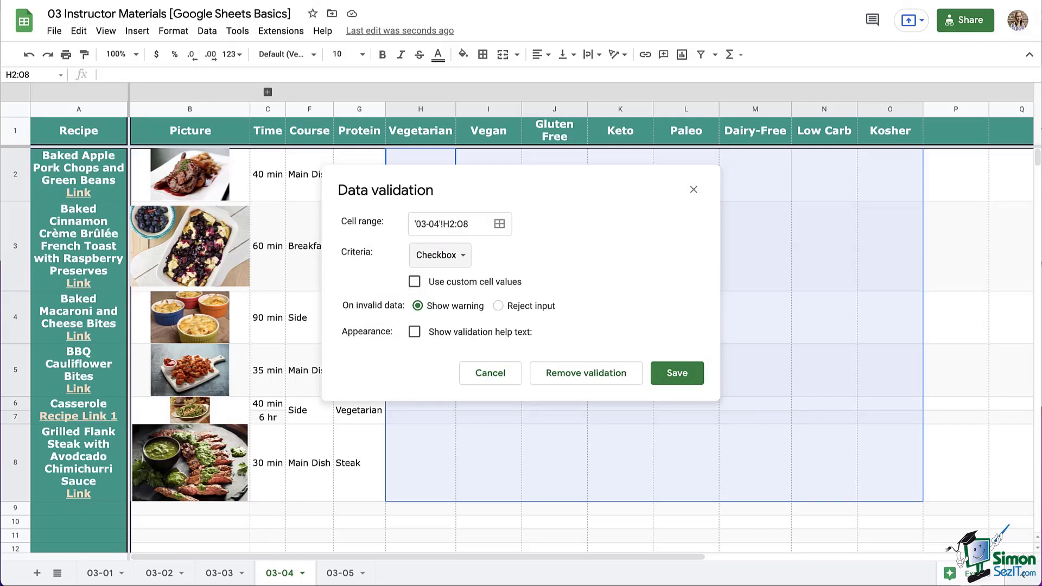
left_click(414, 281)
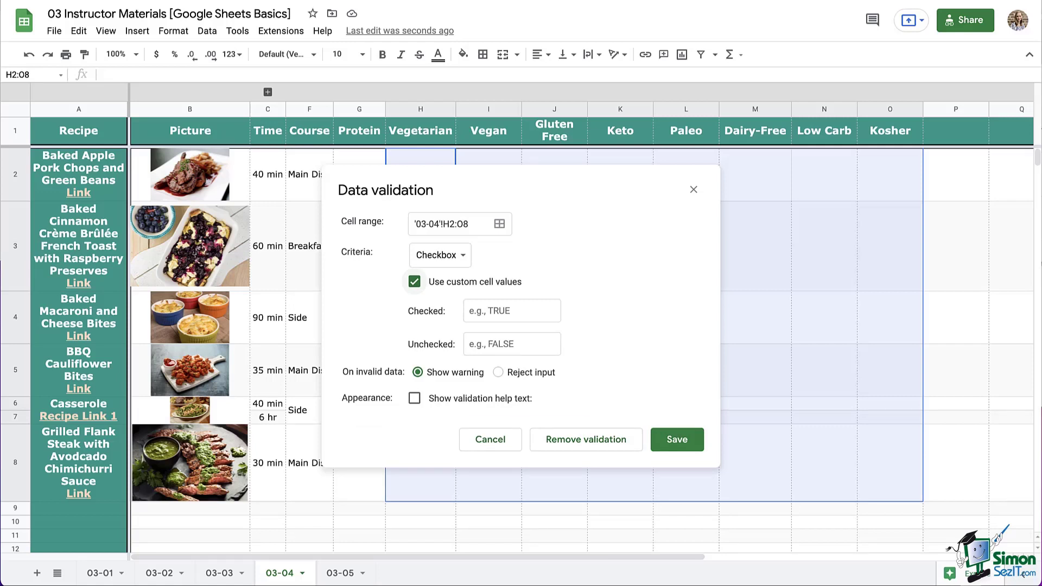
left_click(511, 310)
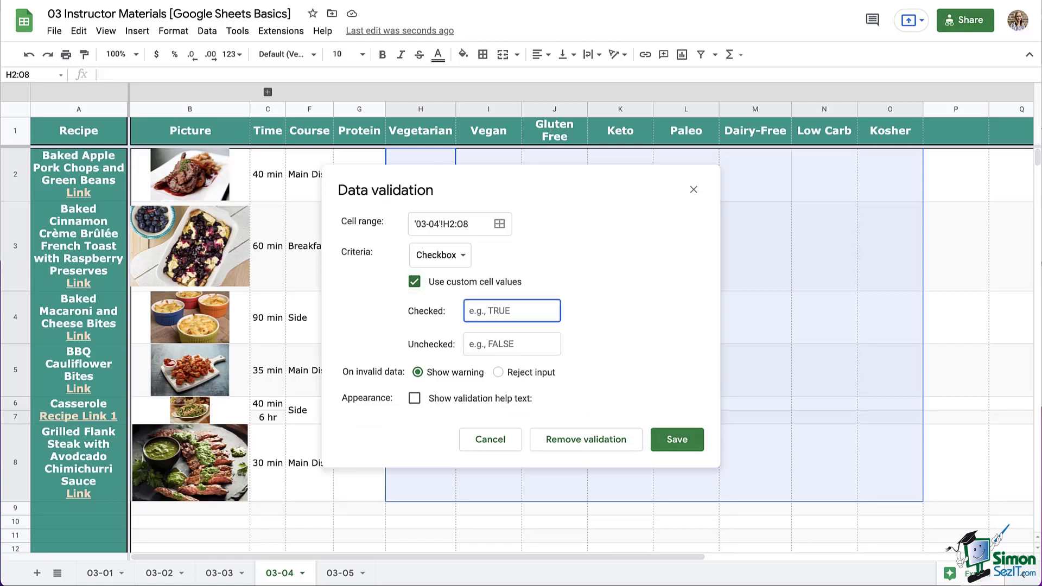
type("Yes")
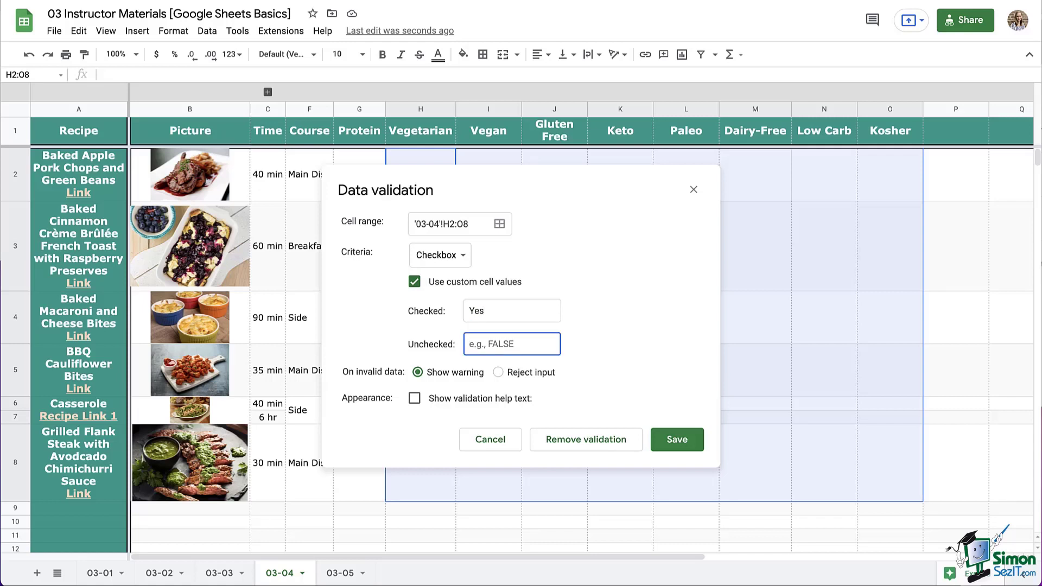
type("No")
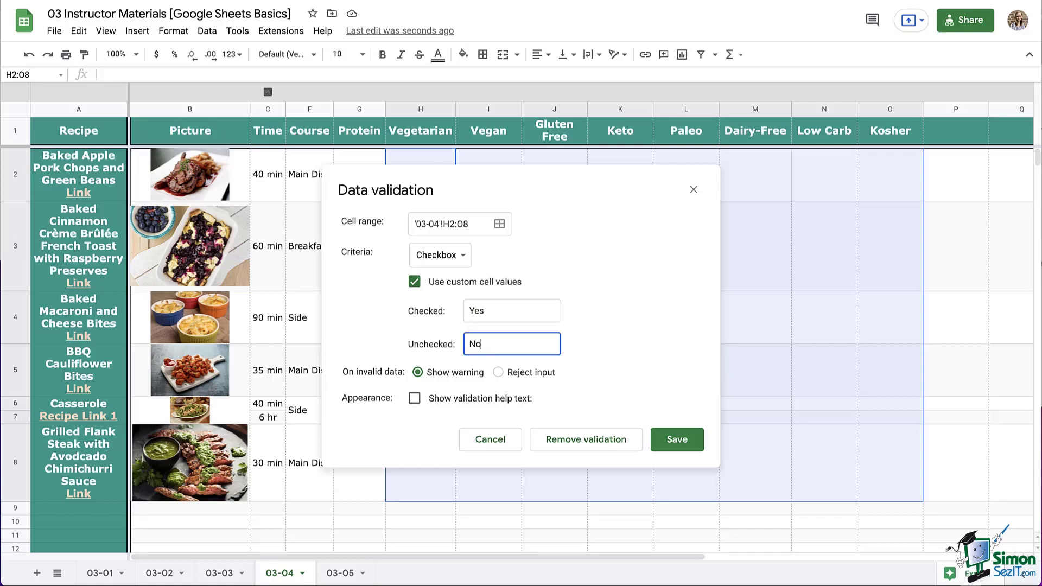
left_click(511, 311)
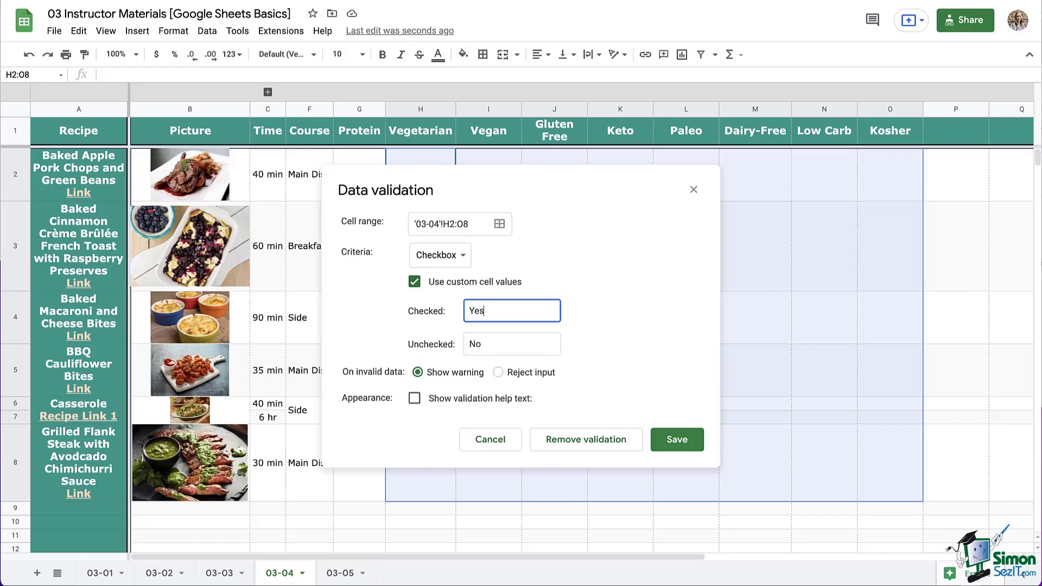
Turn custom values off, reject invalid input, and show help text 'Click on the checkbox'.
left_click(414, 281)
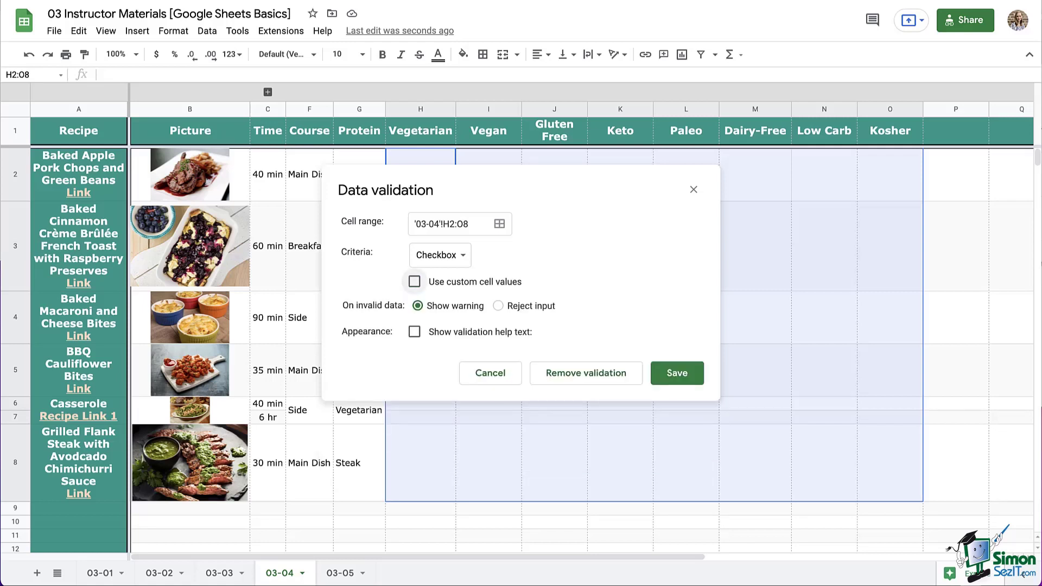
left_click(414, 281)
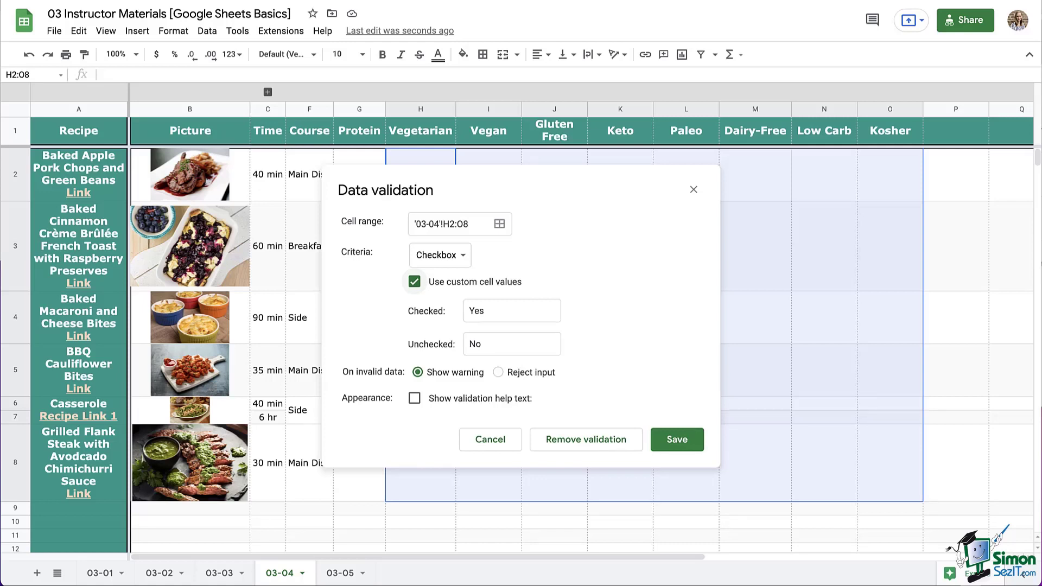
left_click(414, 281)
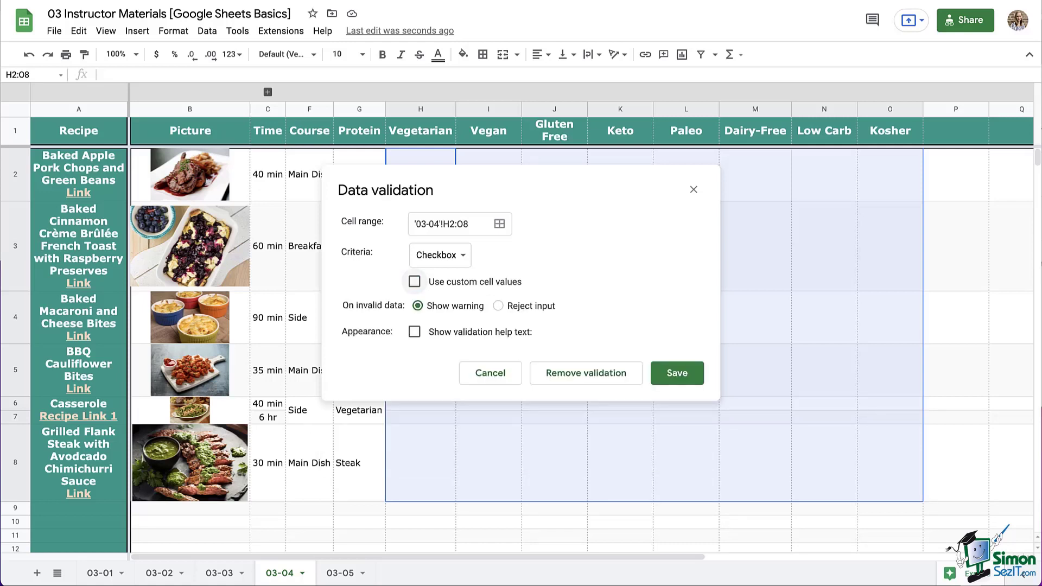
left_click(497, 305)
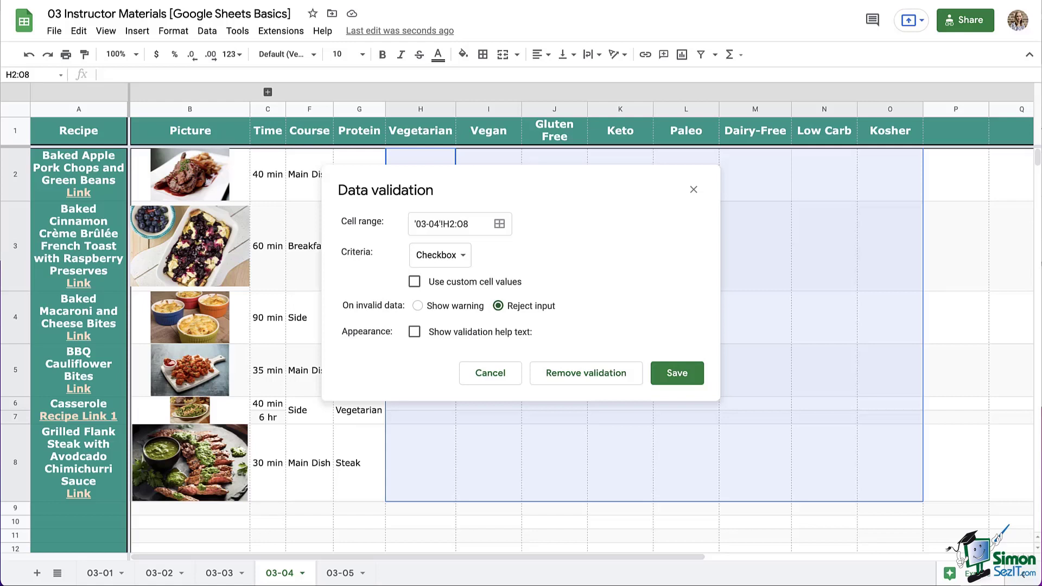
left_click(414, 332)
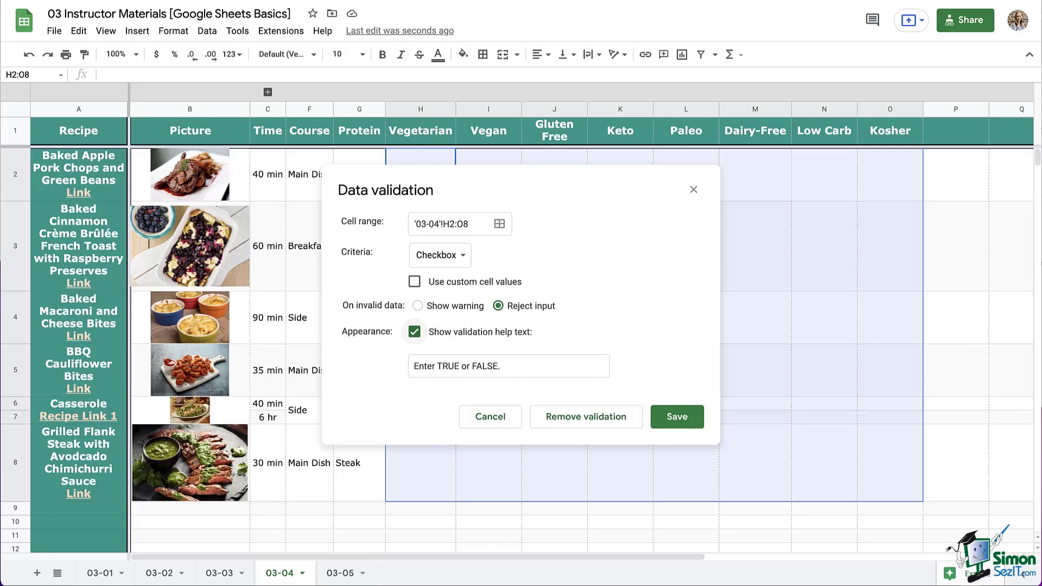
left_click(507, 365)
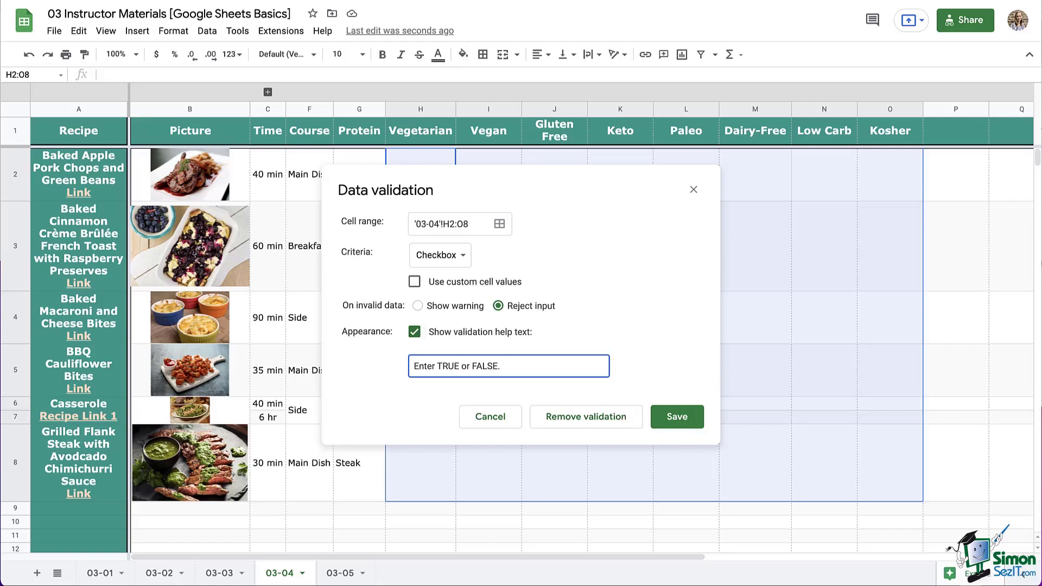
type("Click on the checkbo")
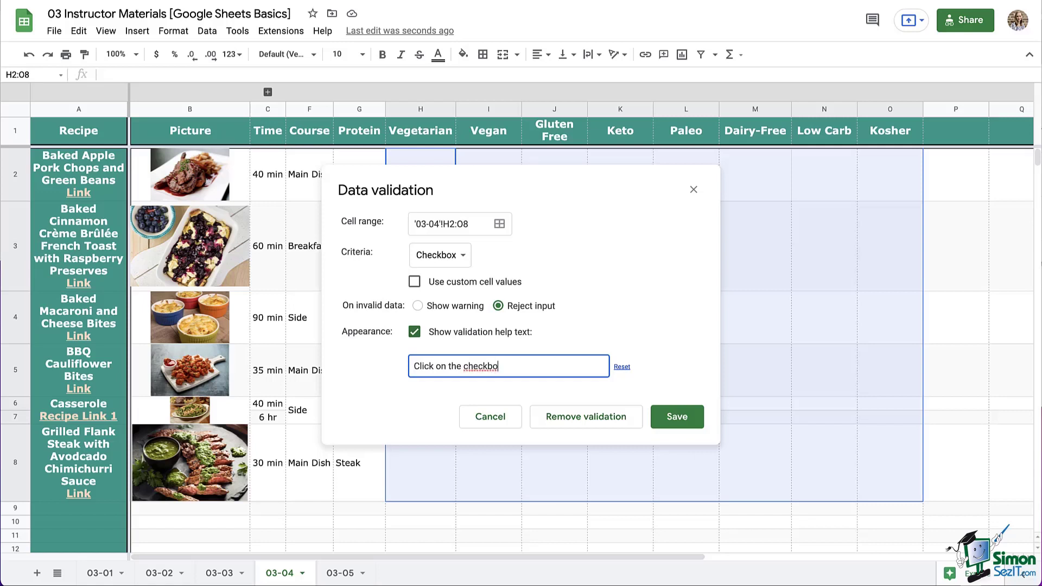
type("x")
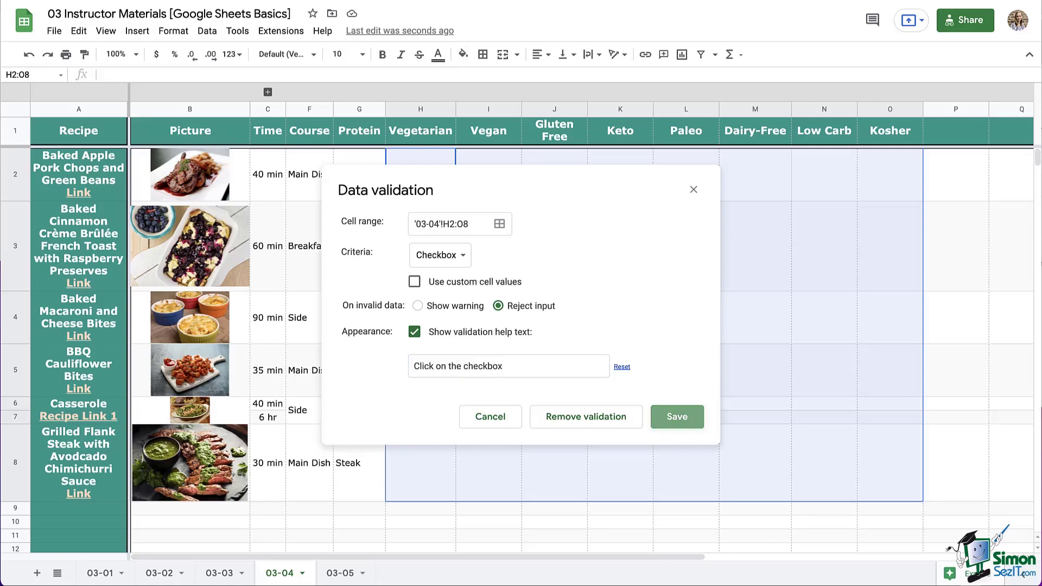
Save the rule, then tick French toast's Vegetarian, Gluten Free, Dairy-Free and macaroni bites' Keto.
left_click(675, 417)
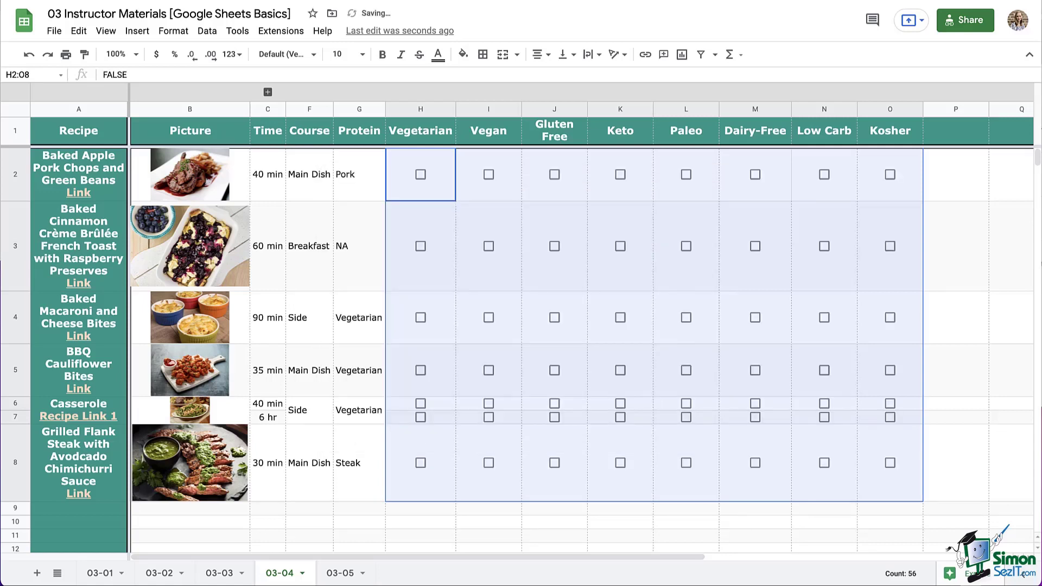
left_click(955, 370)
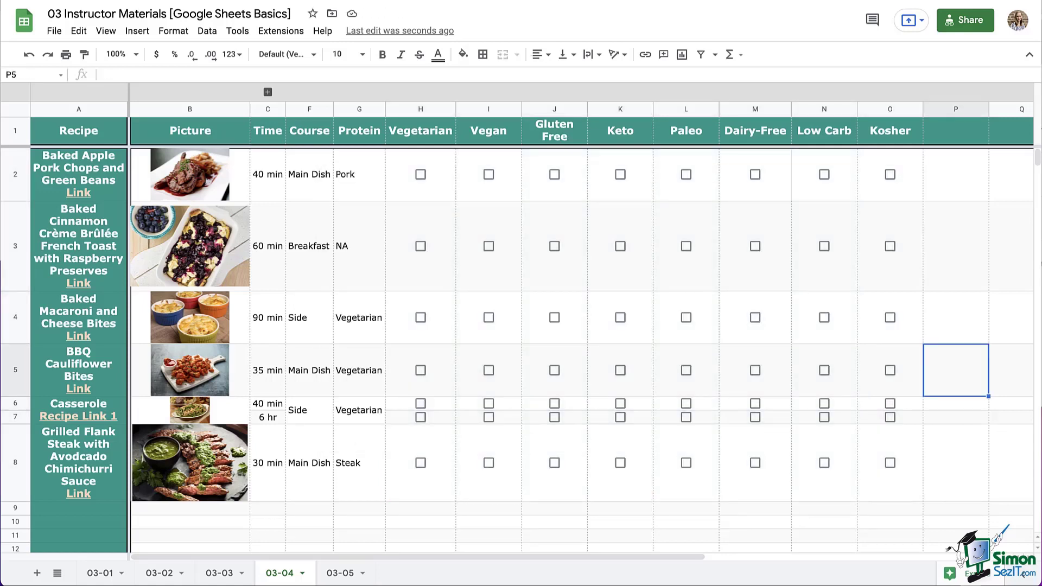
left_click(420, 246)
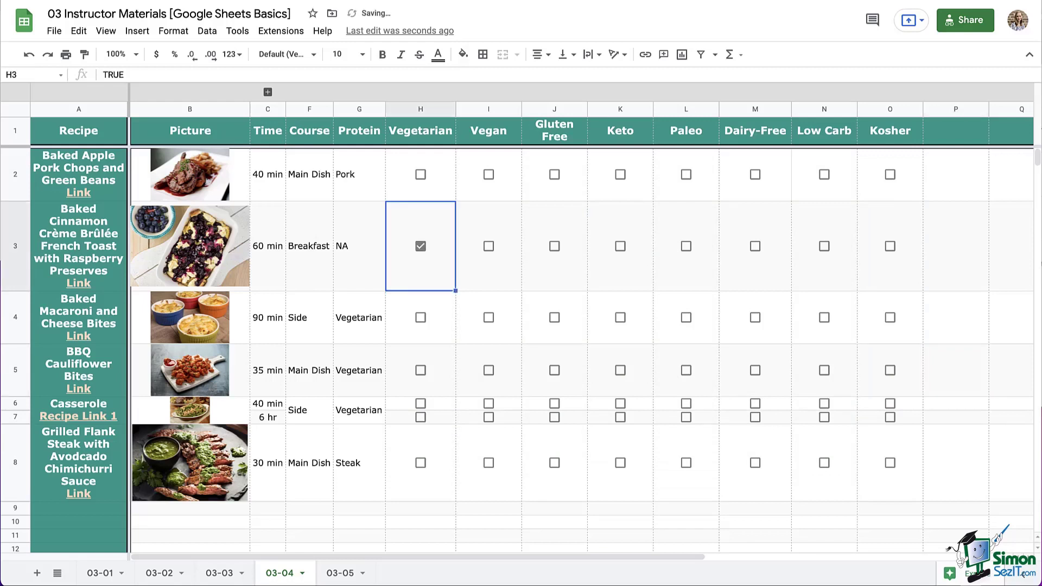
left_click(619, 317)
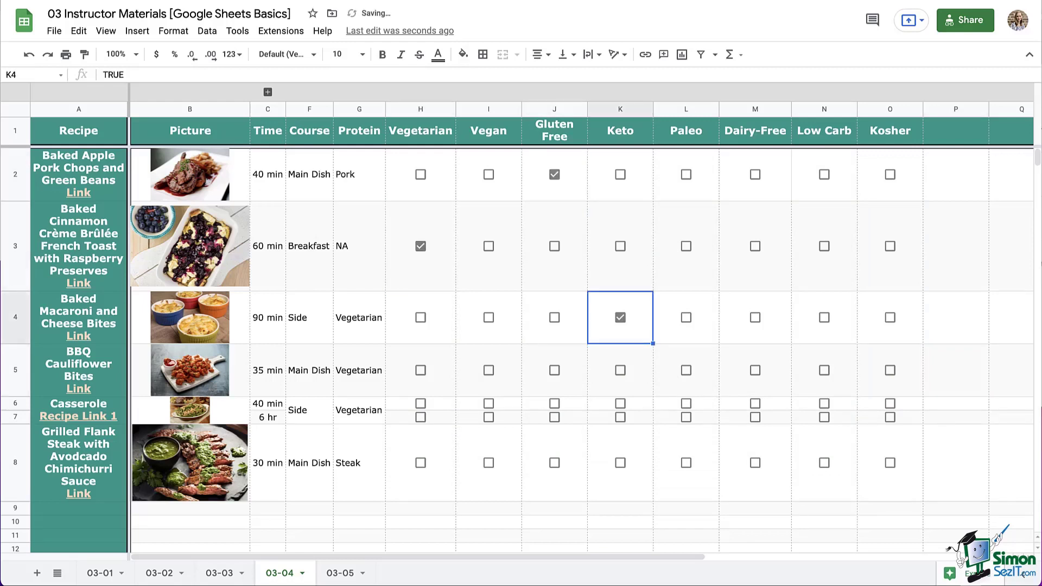
left_click(755, 245)
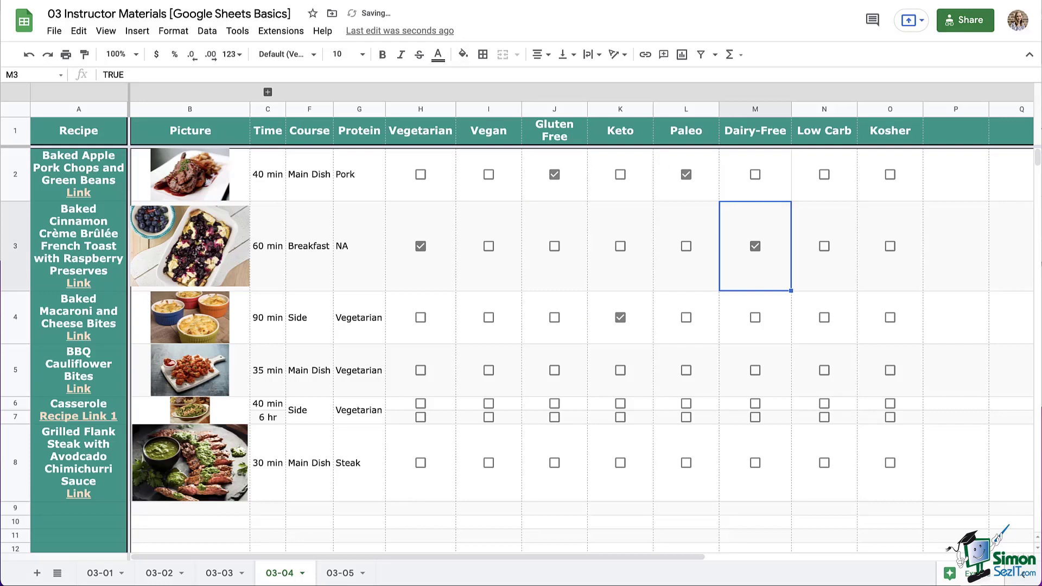
left_click(553, 245)
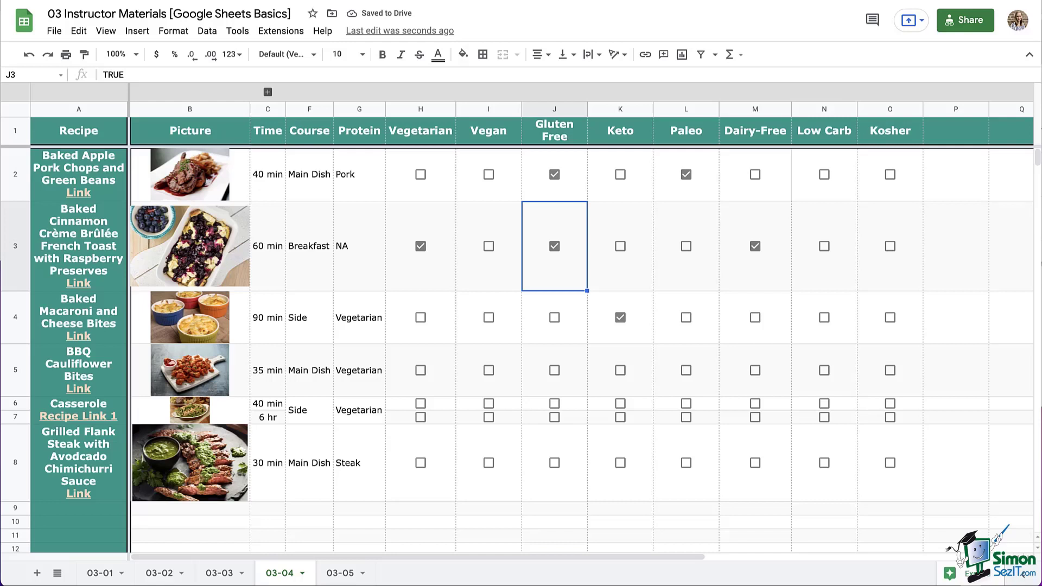
left_click(620, 246)
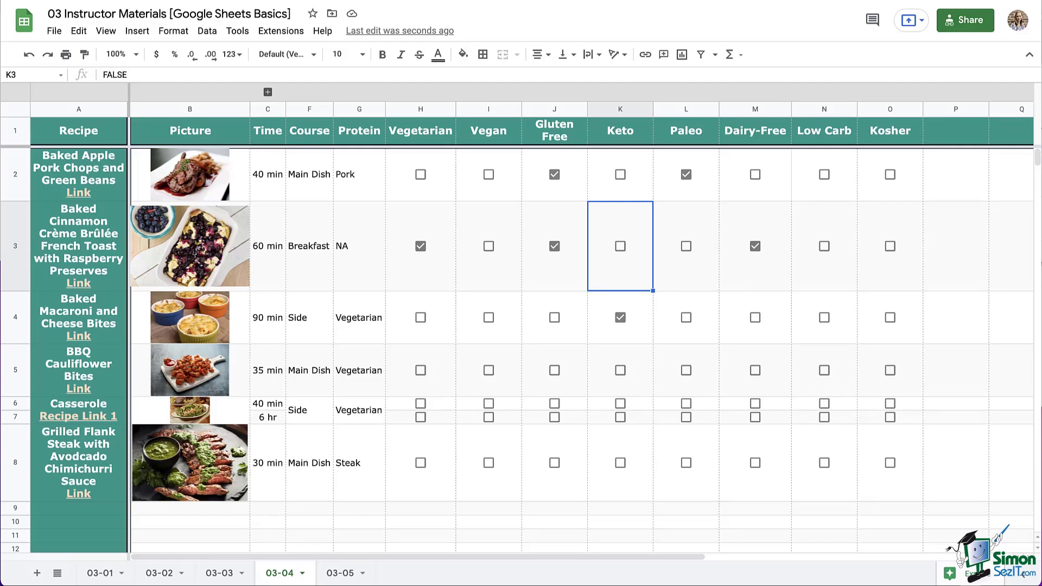
type("l;adsfljaklsdf")
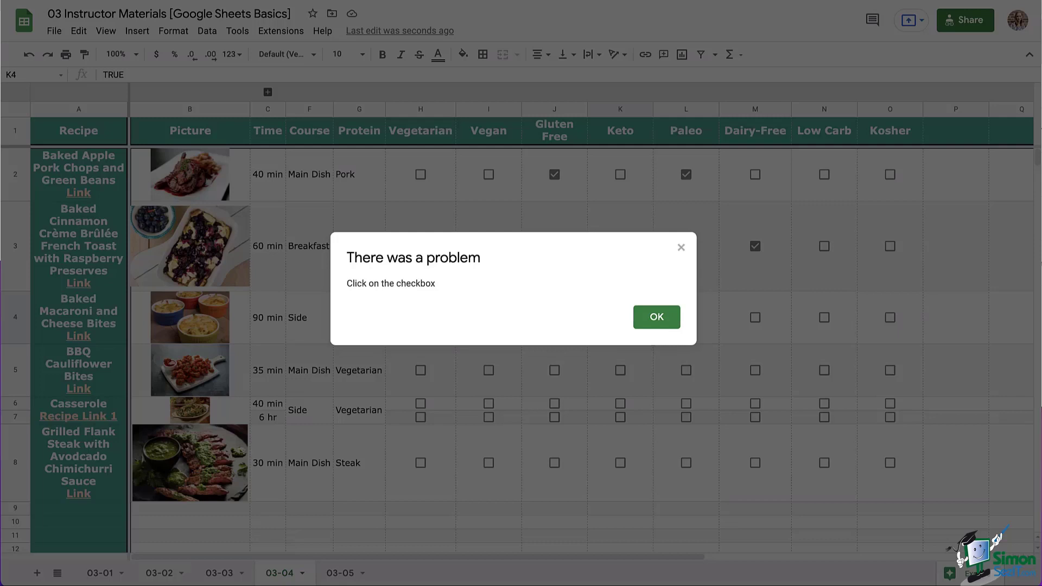
left_click(655, 316)
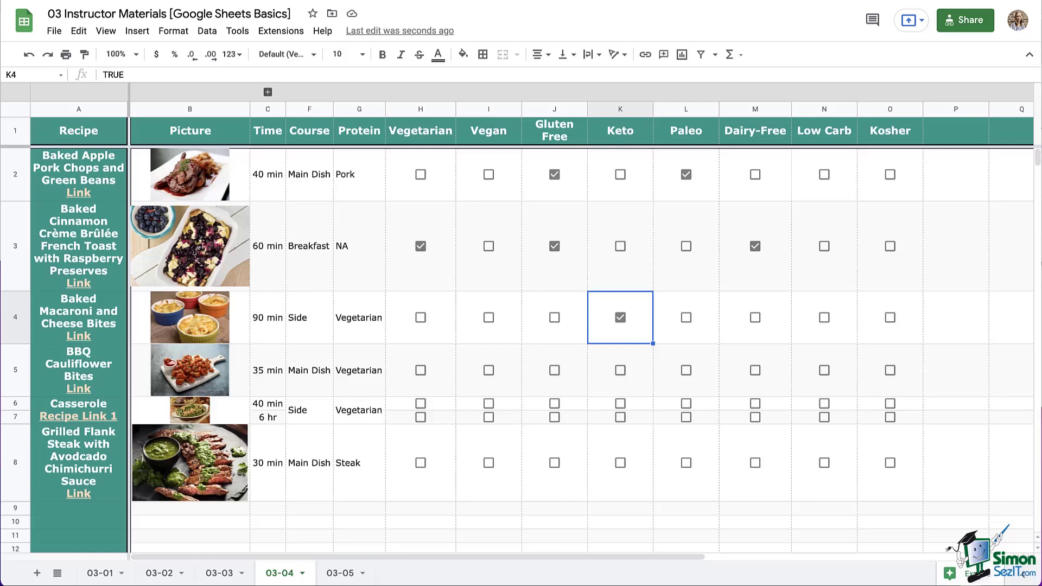
Inspect the French toast's unticked Keto and Gluten Free cells, which hold FALSE.
left_click(619, 246)
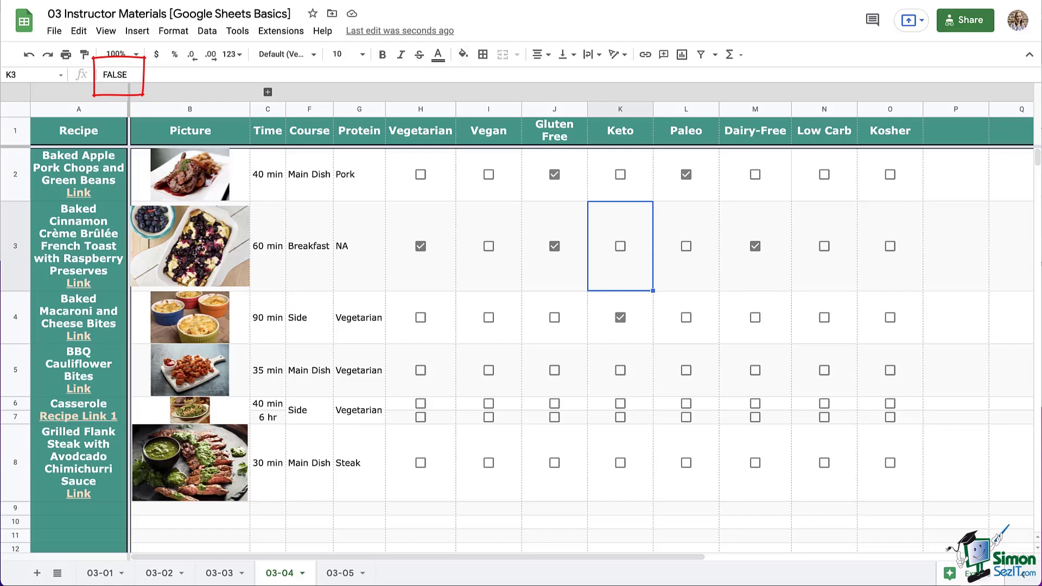
left_click(553, 246)
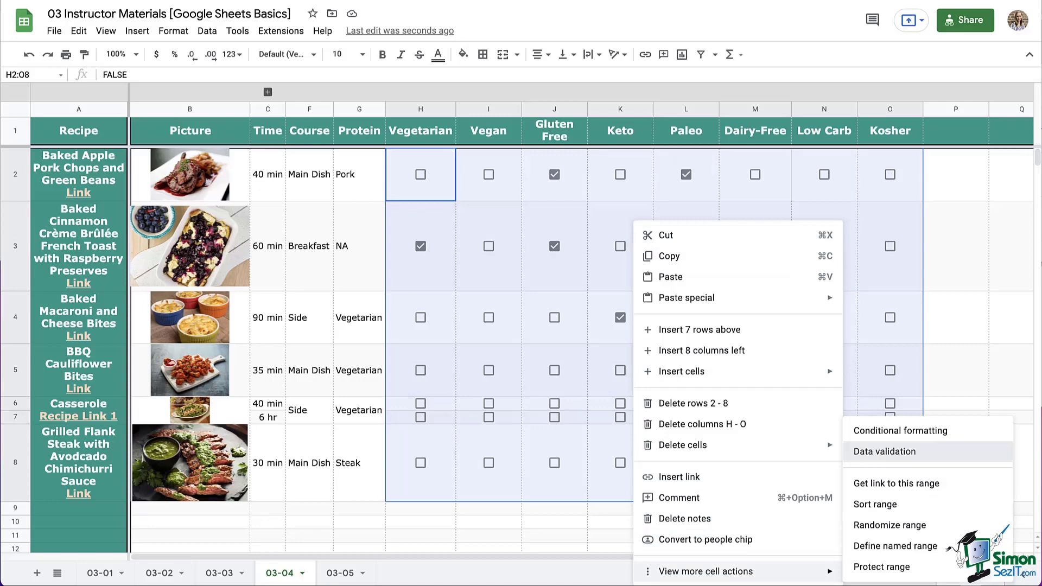
Give the checkboxes custom values Yes when ticked and No when unticked, turn off help text, and save.
left_click(883, 451)
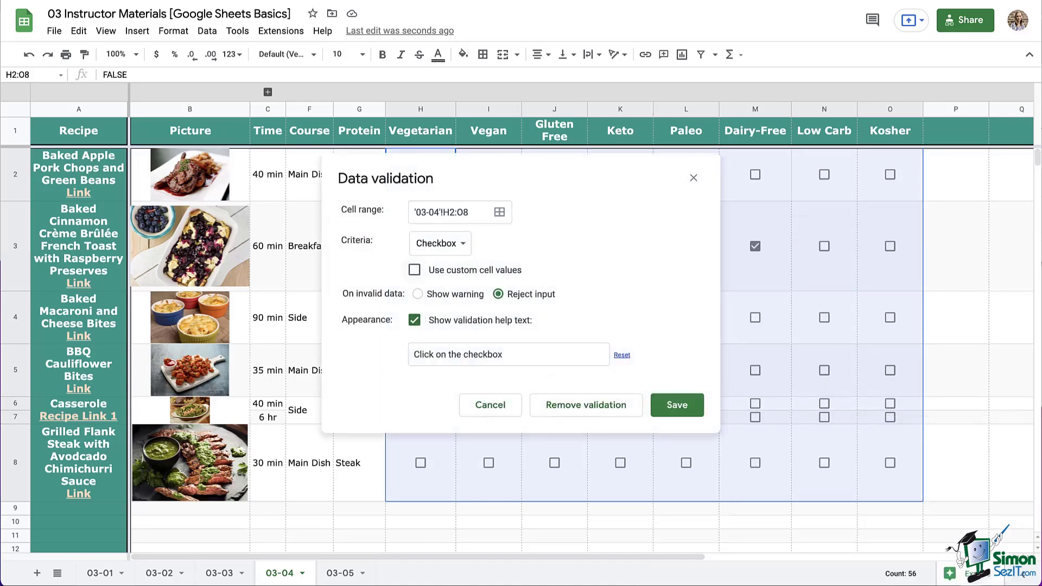
left_click(414, 270)
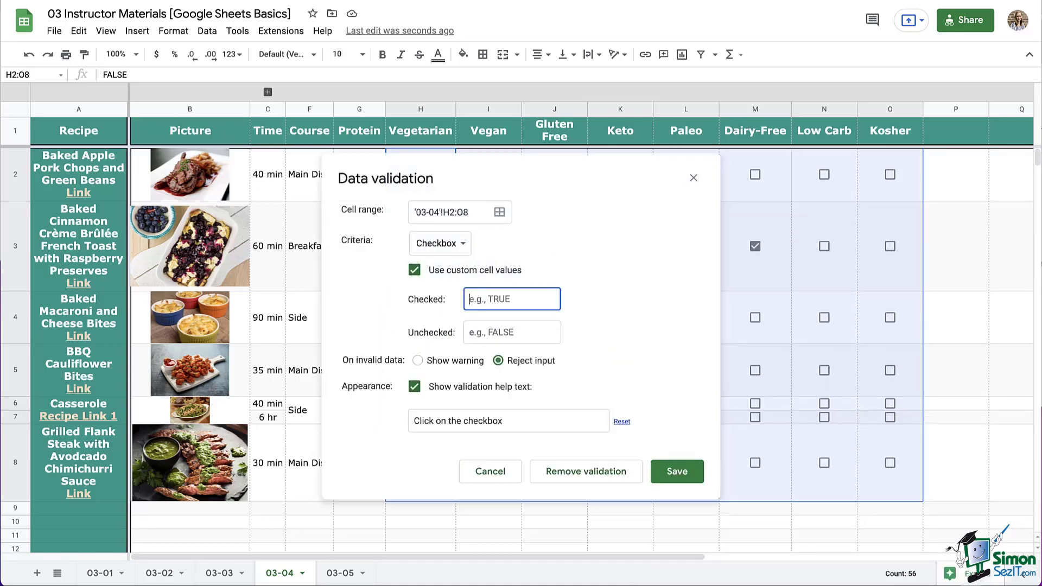
type("Yes")
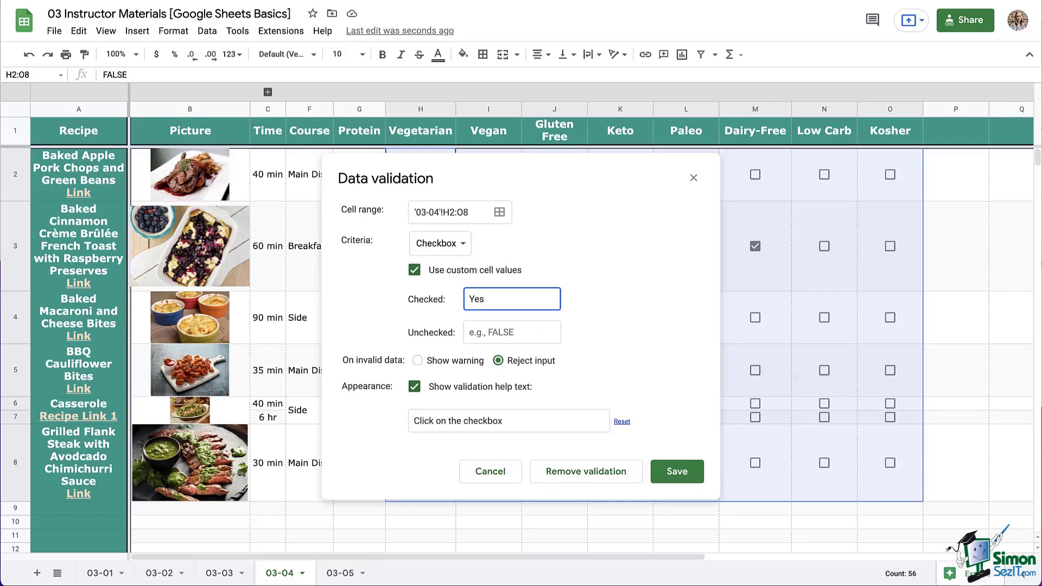
type("No")
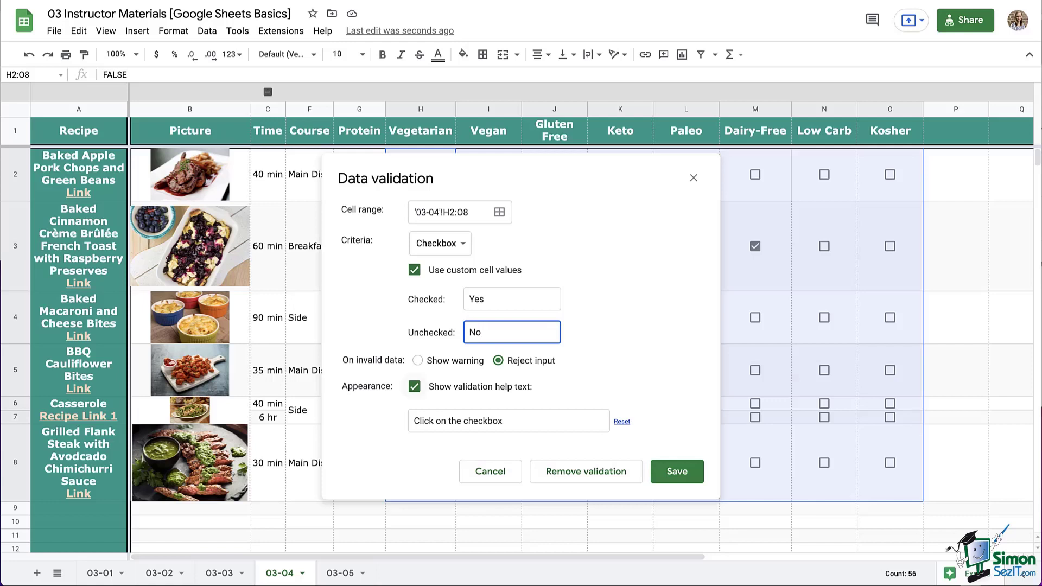
left_click(414, 387)
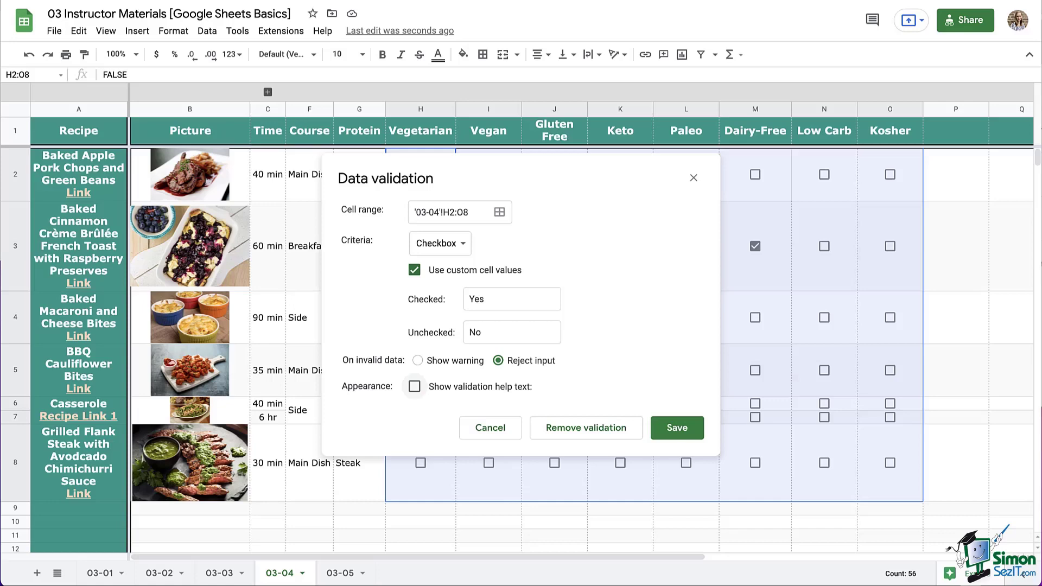
left_click(676, 427)
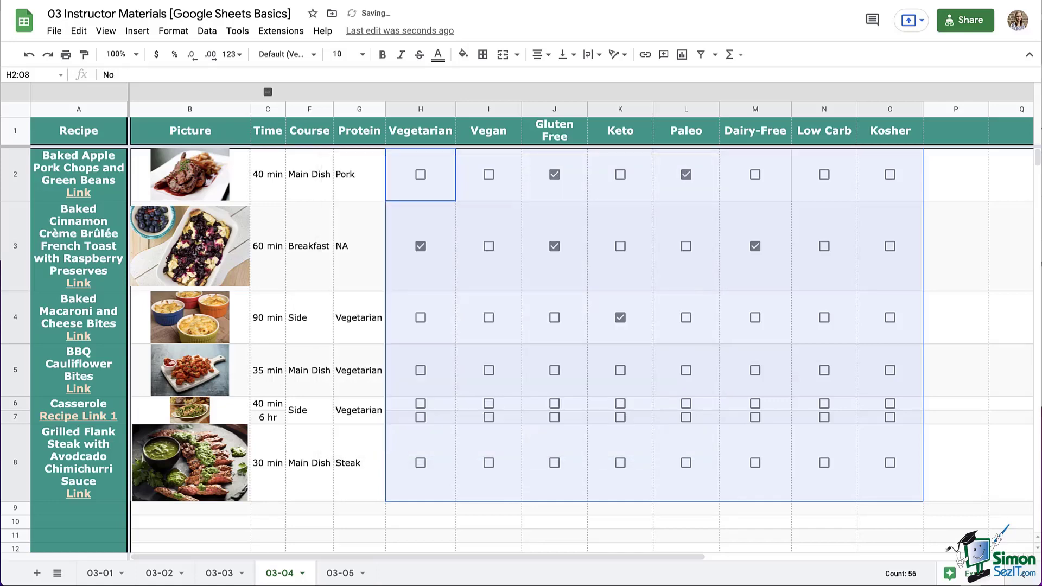
left_click(954, 317)
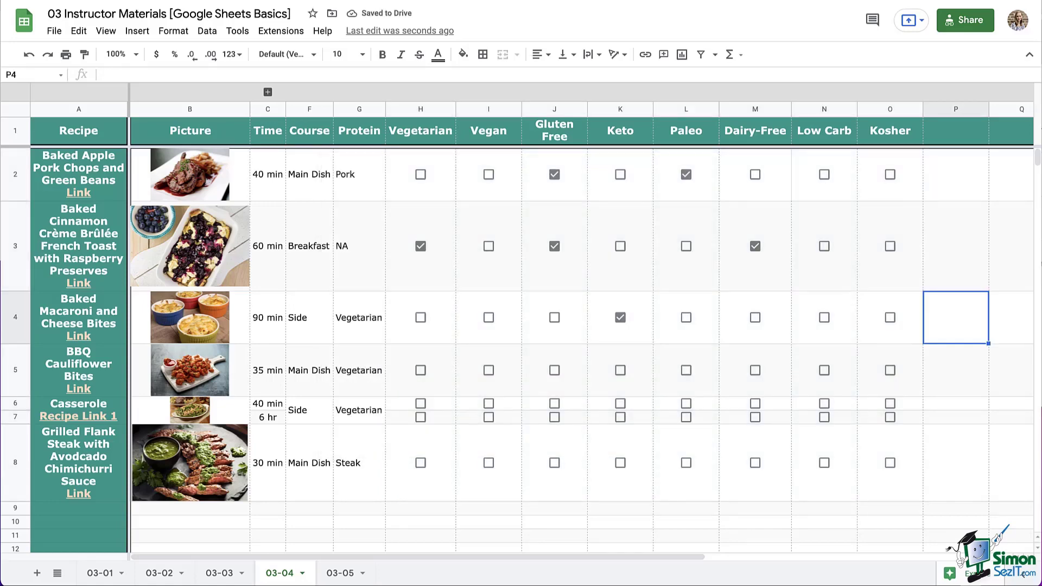
left_click(554, 246)
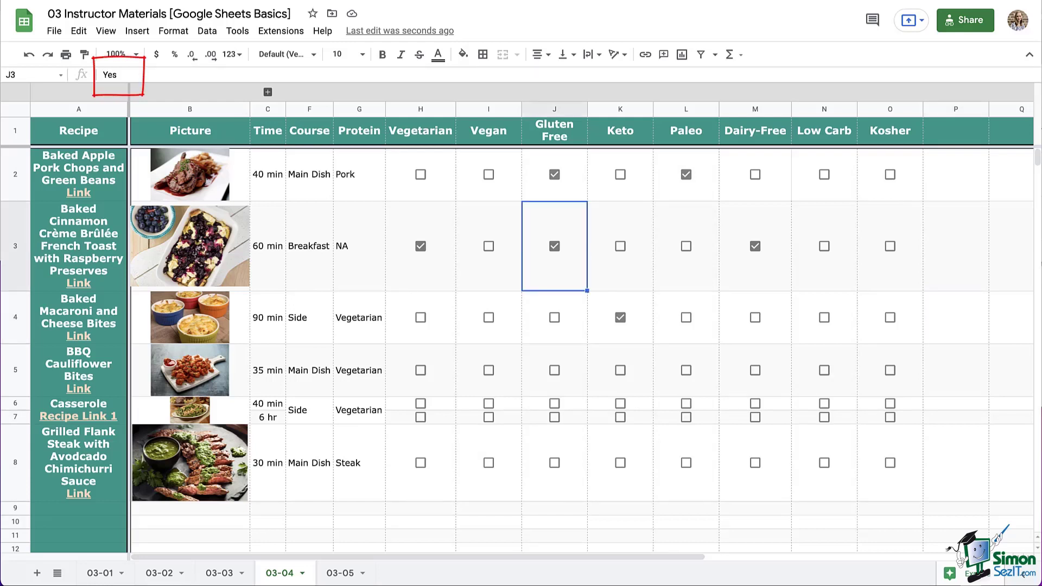
left_click(619, 246)
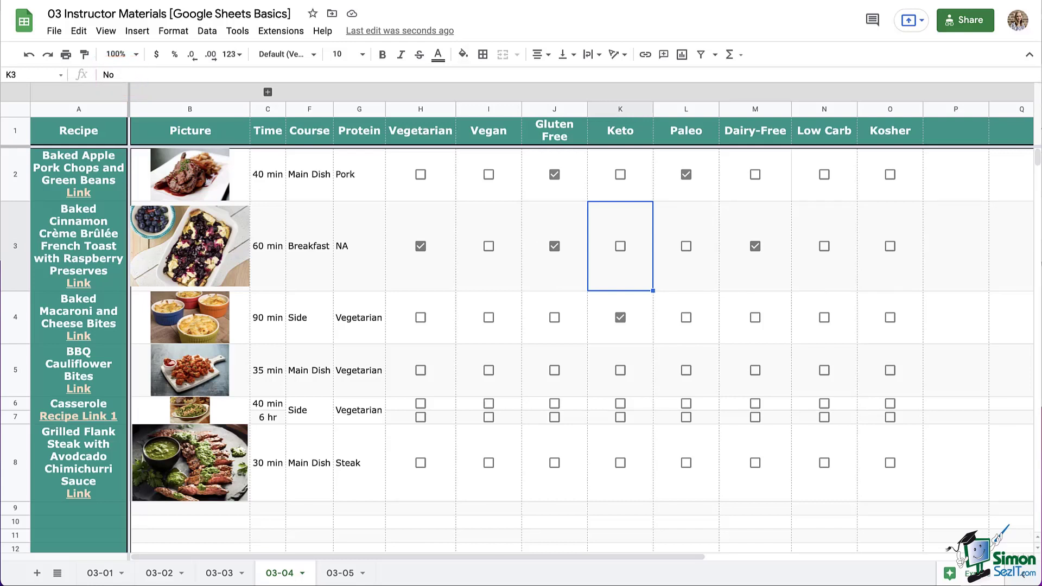
type("alsjdlkf;asf")
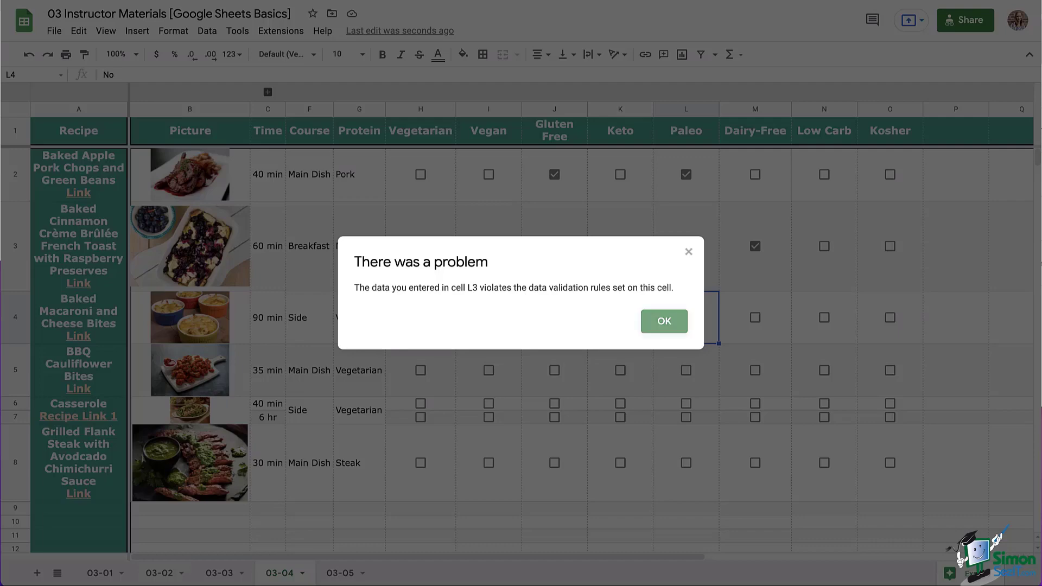
left_click(663, 321)
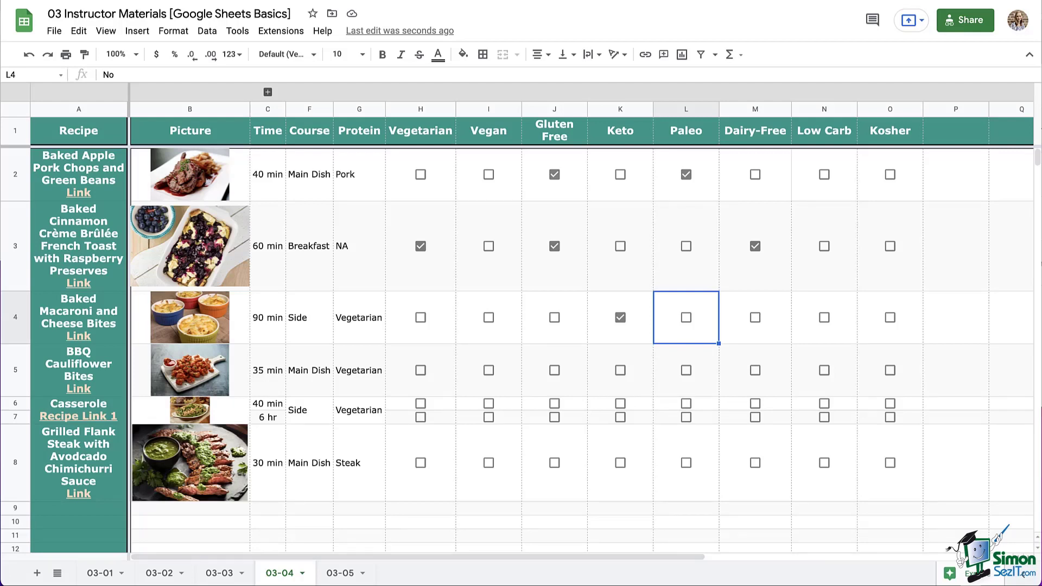
Change the checkbox rule's invalid-data handling to Show warning and save it.
left_click(419, 174)
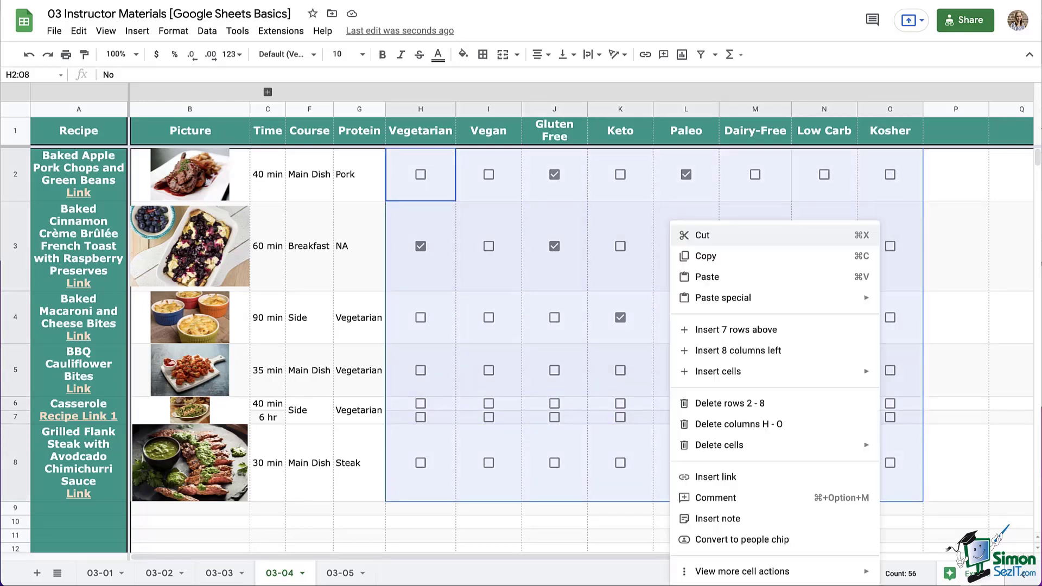
left_click(742, 571)
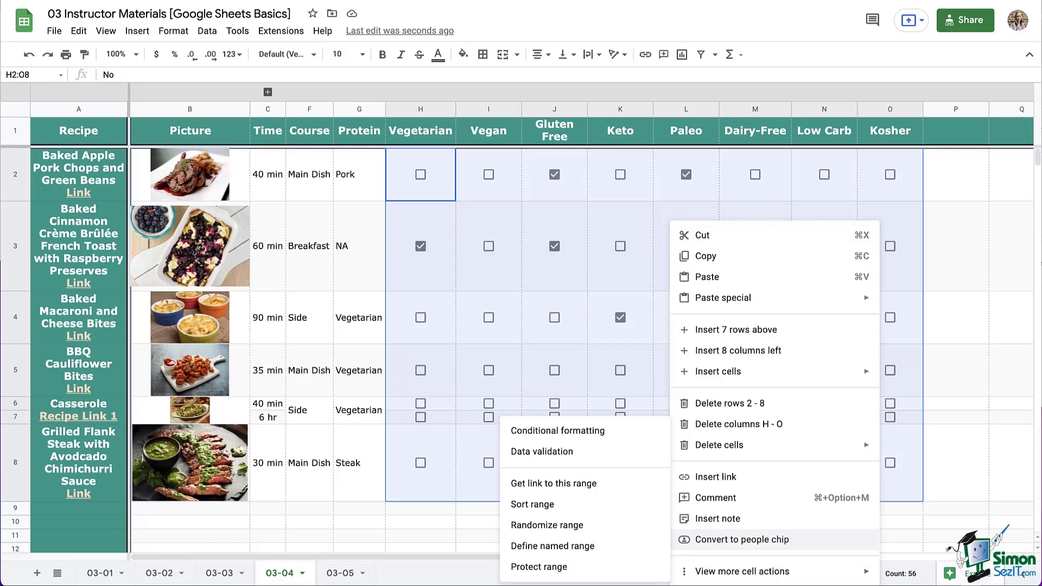
left_click(541, 451)
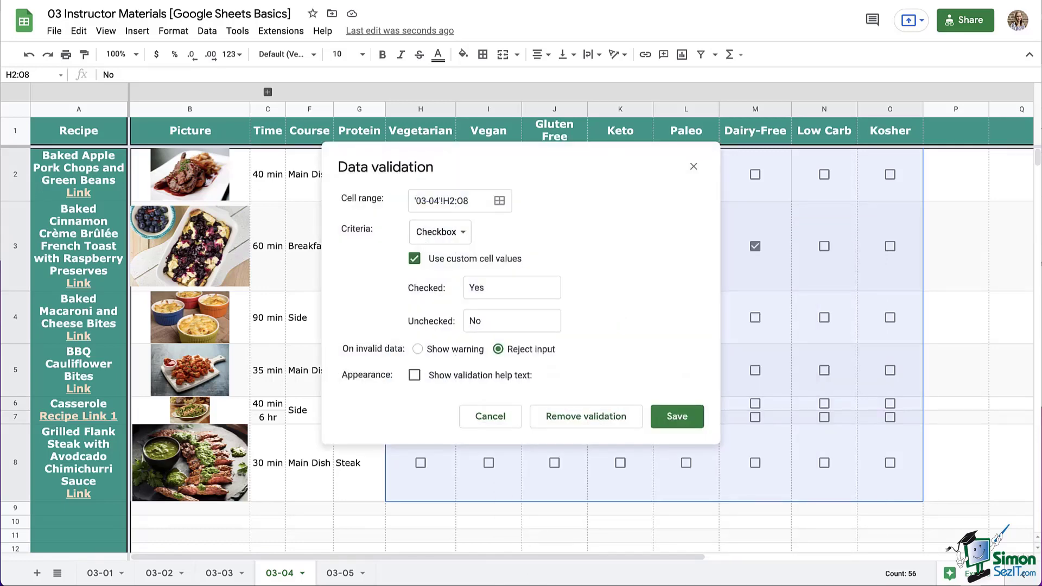
left_click(417, 349)
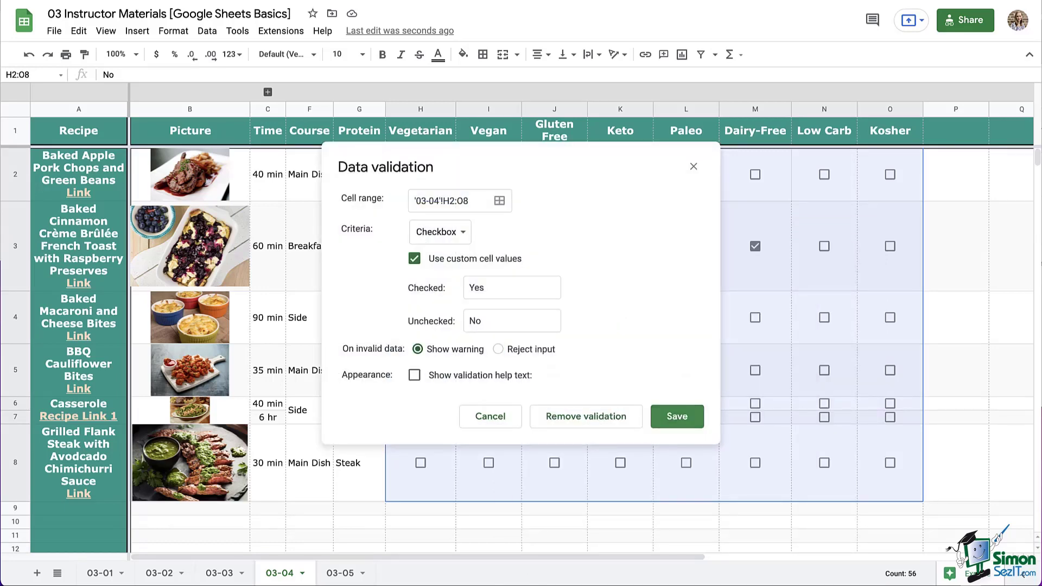
left_click(675, 416)
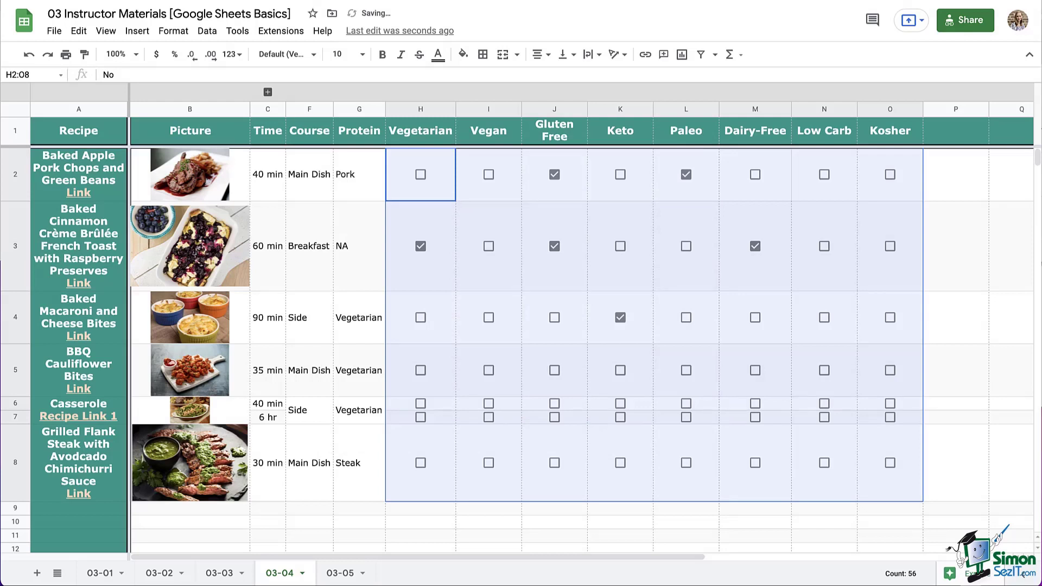
Type 'asdfasdf' into L3 and check its invalid-entry warning.
type("asdfasdf")
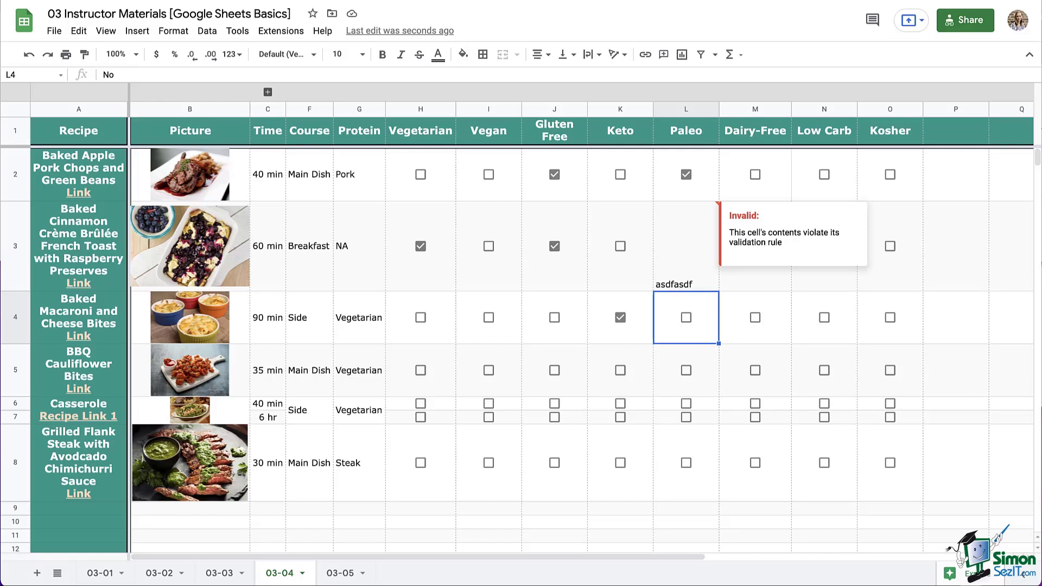
left_click(955, 246)
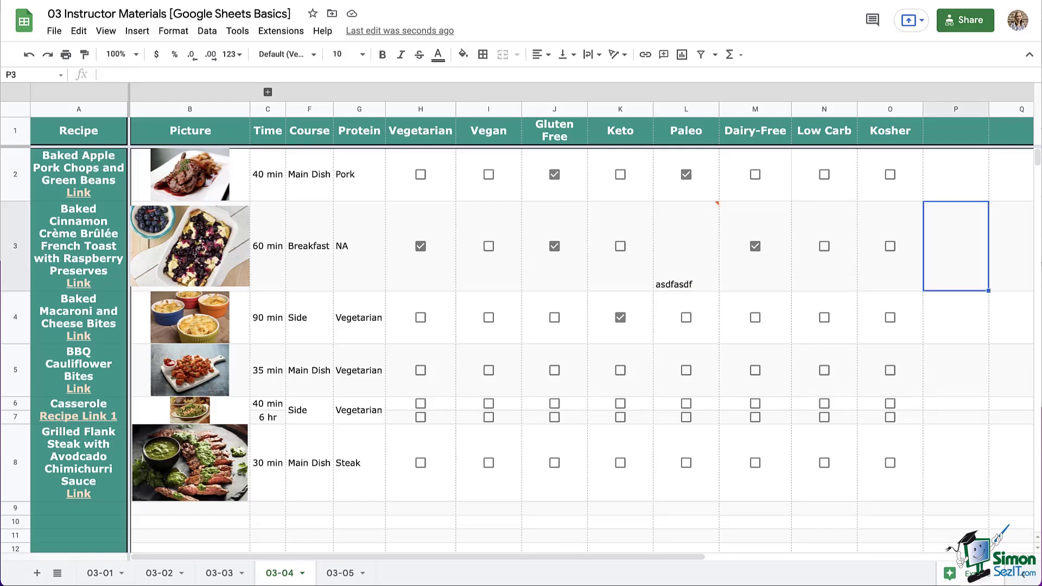
left_click(685, 245)
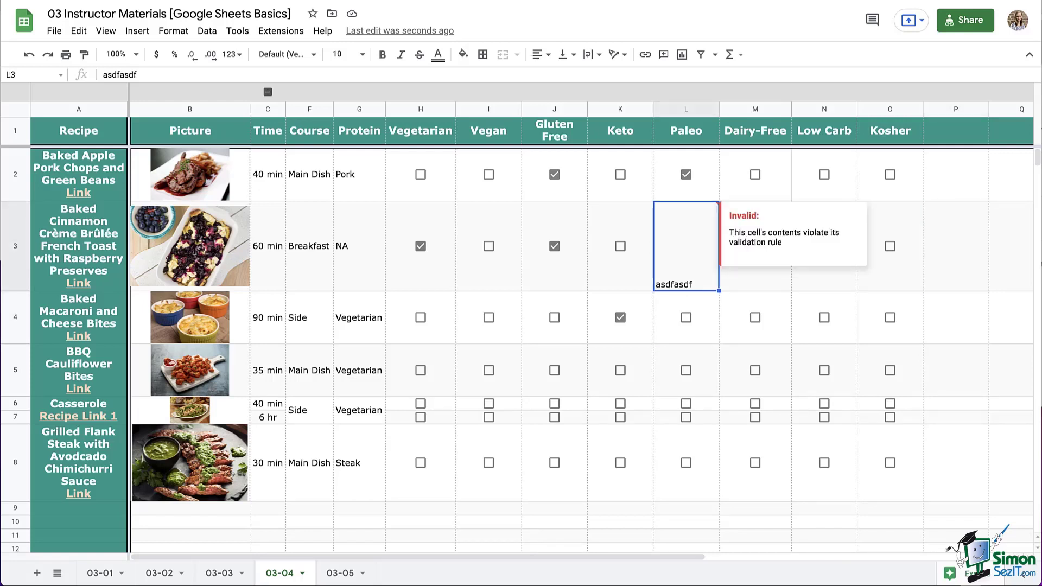
left_click(954, 245)
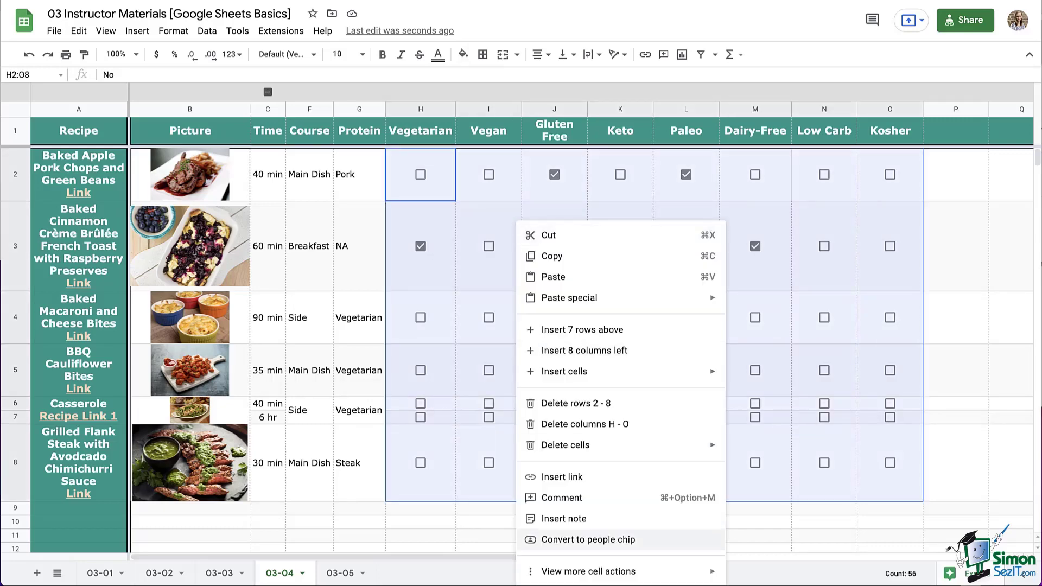
Change the validation range from H2:O5 to H2:O500 and save.
left_click(586, 569)
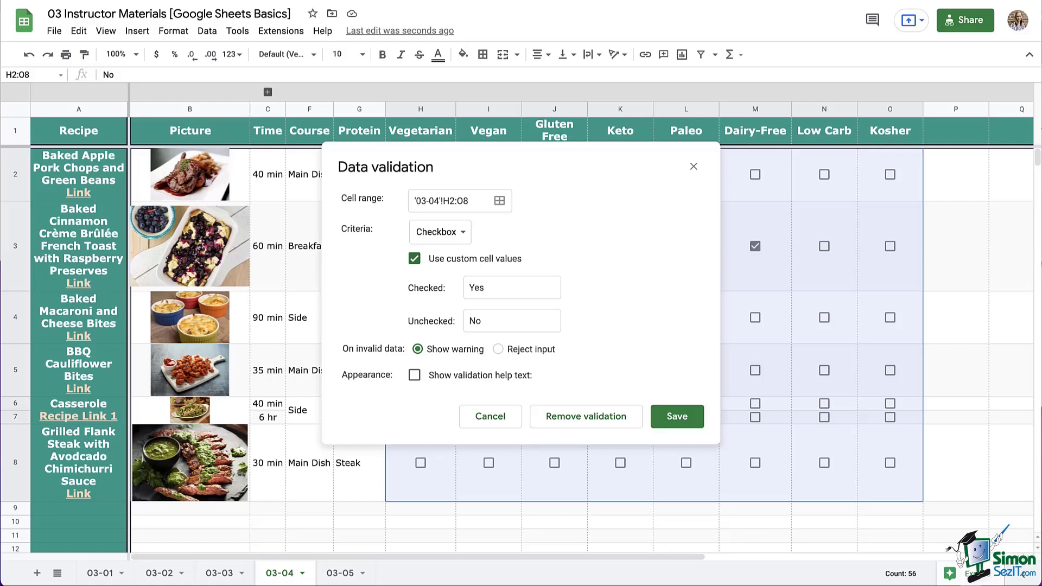
left_click(456, 201)
type("5")
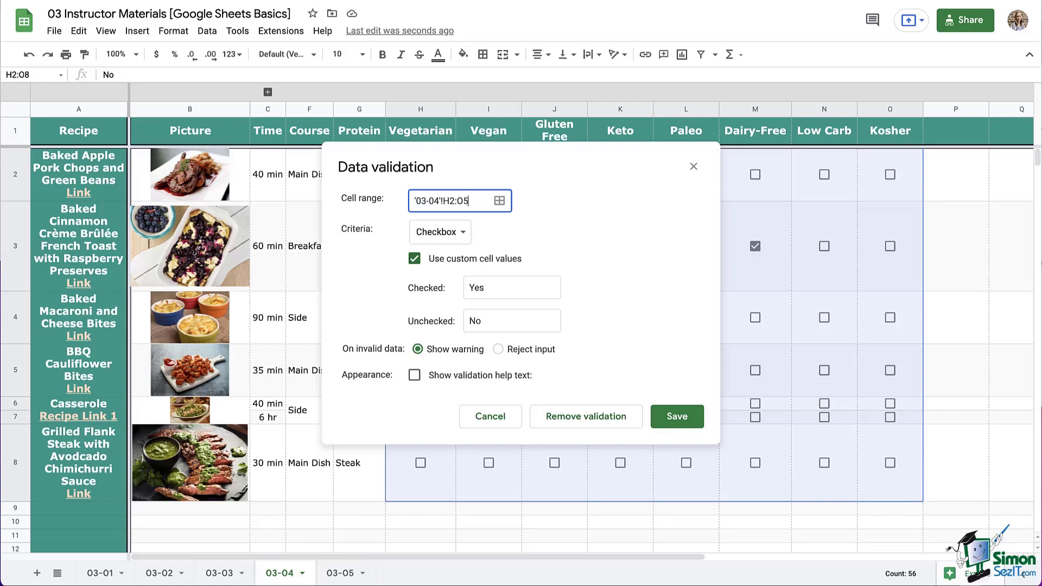
type("00")
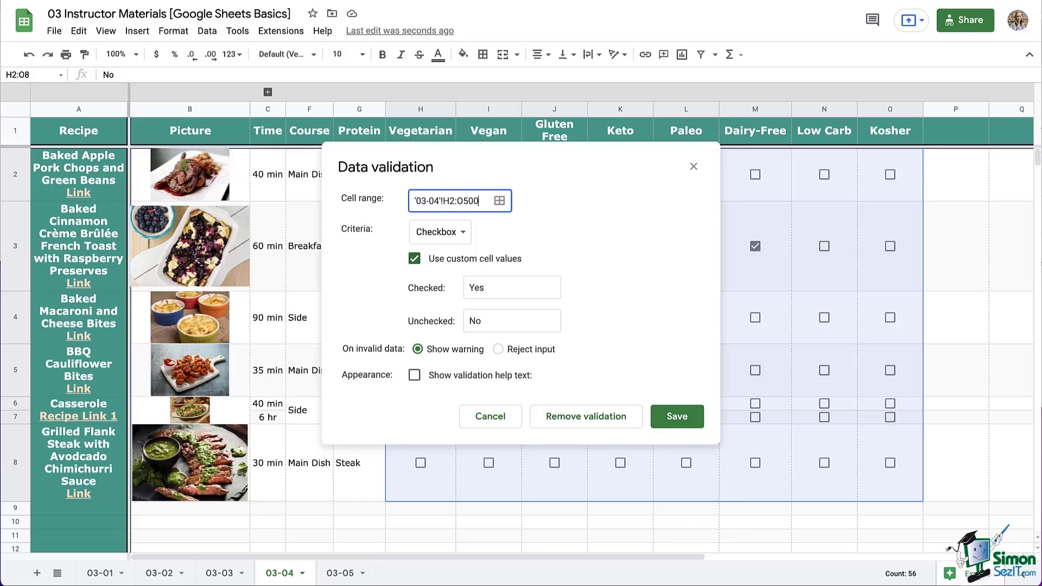
left_click(675, 416)
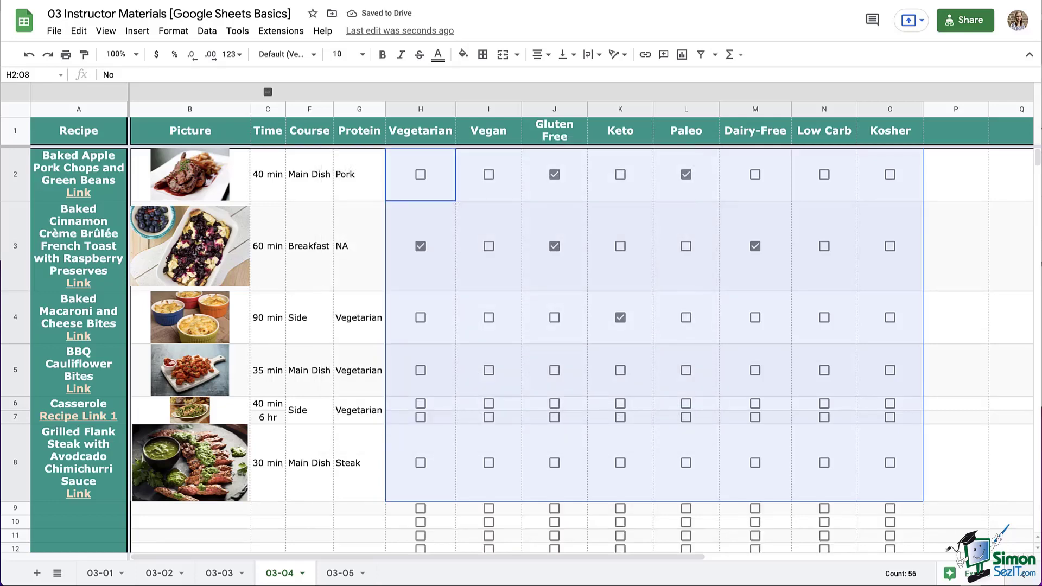
left_click(956, 317)
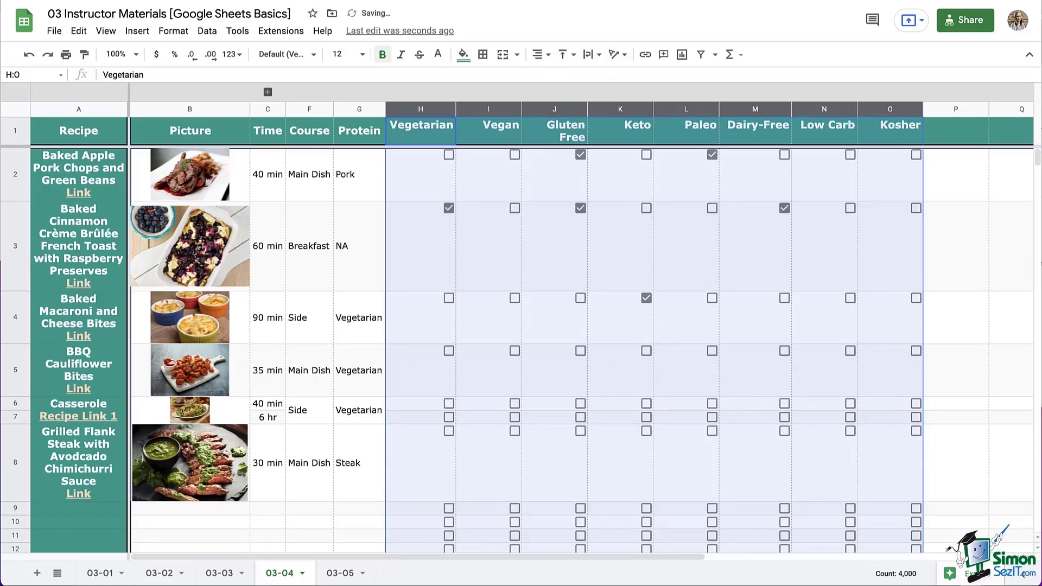
left_click(562, 54)
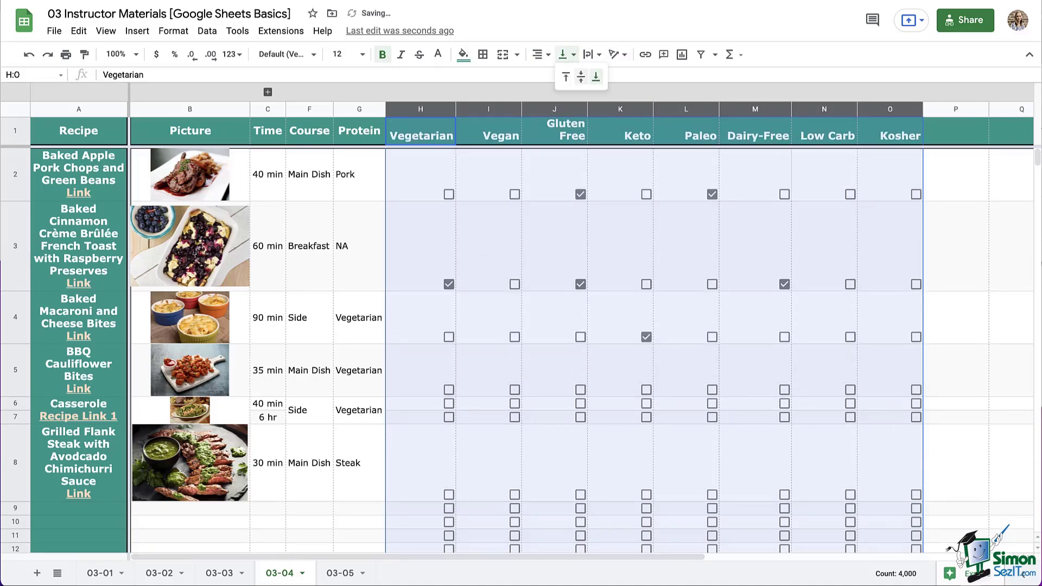
left_click(595, 77)
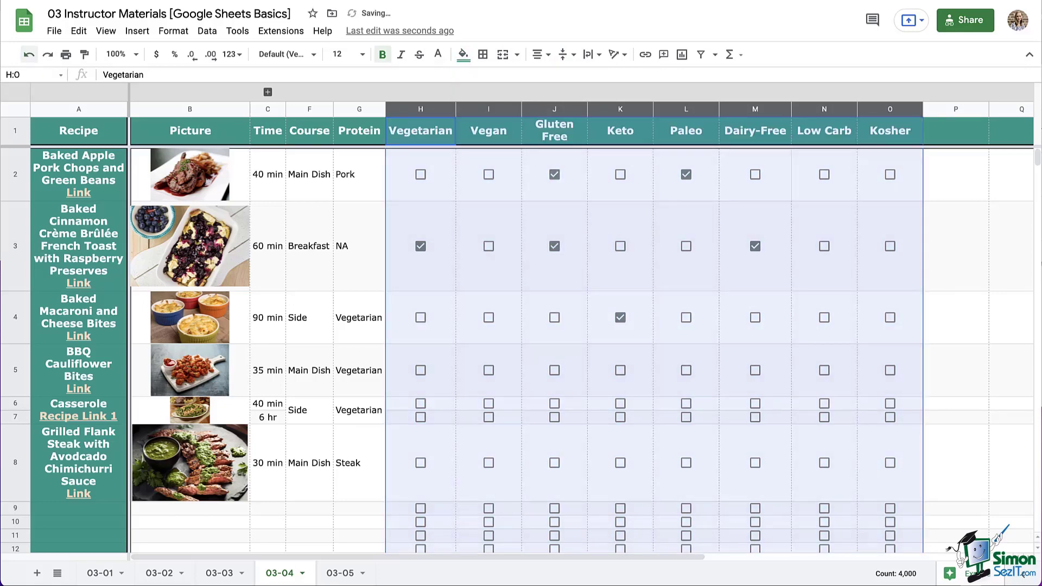
left_click(1010, 246)
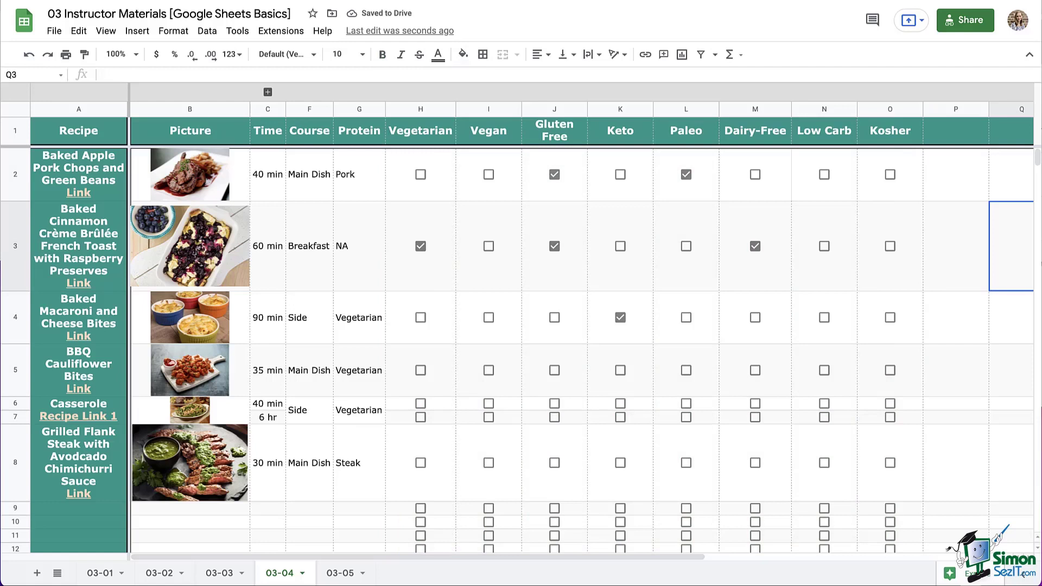
left_click(419, 174)
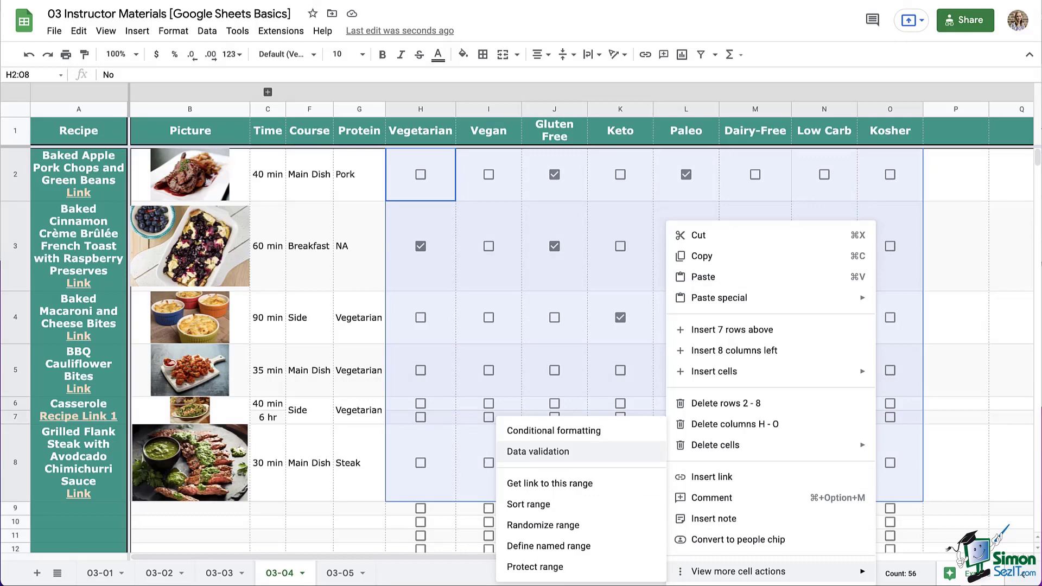
Open the checkbox block's Data validation rule and remove the validation.
left_click(538, 450)
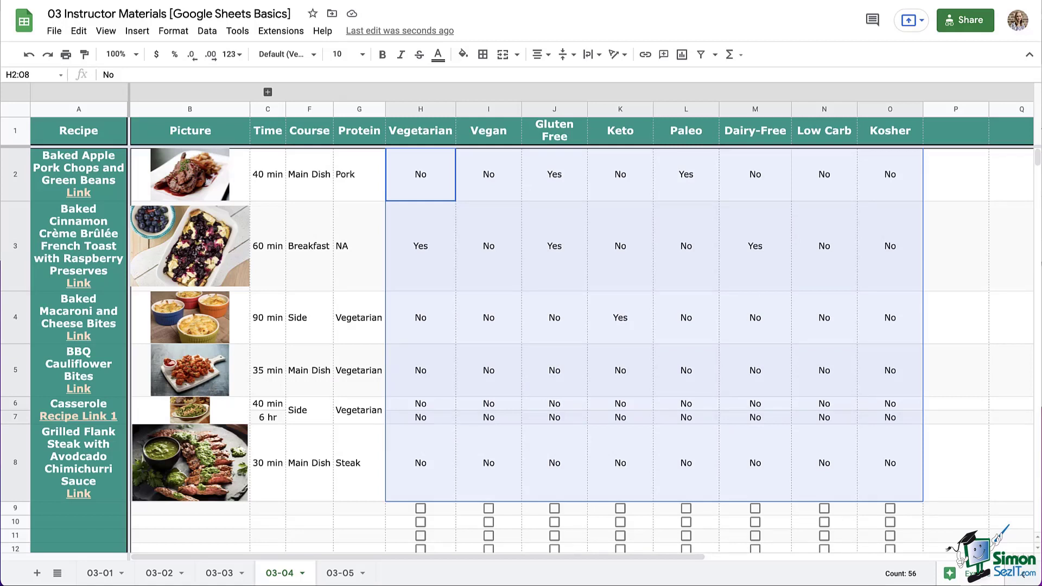
left_click(553, 462)
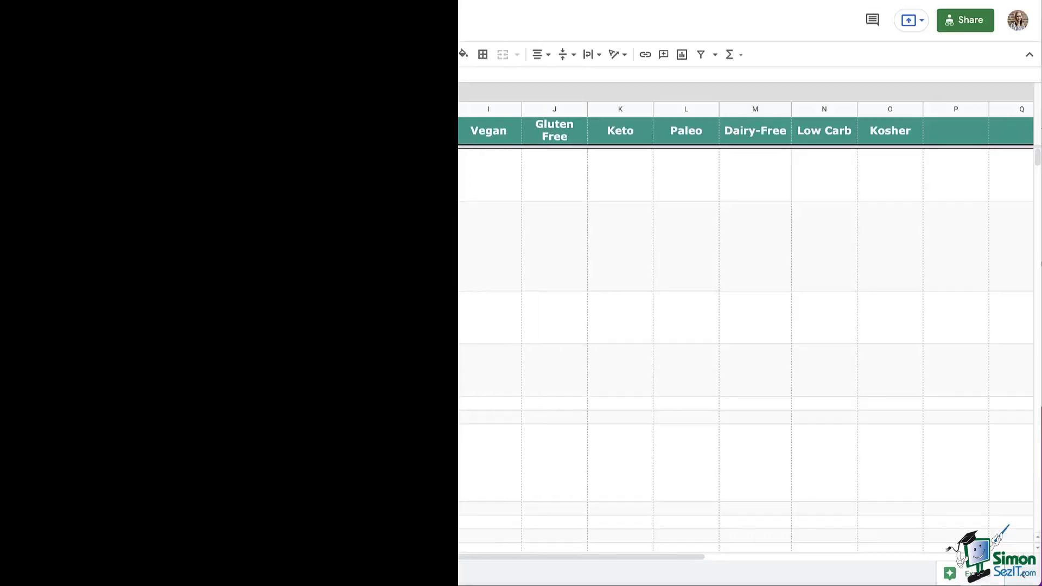
Insert checkboxes into H2:O8 through the Insert menu.
scroll("left", 3)
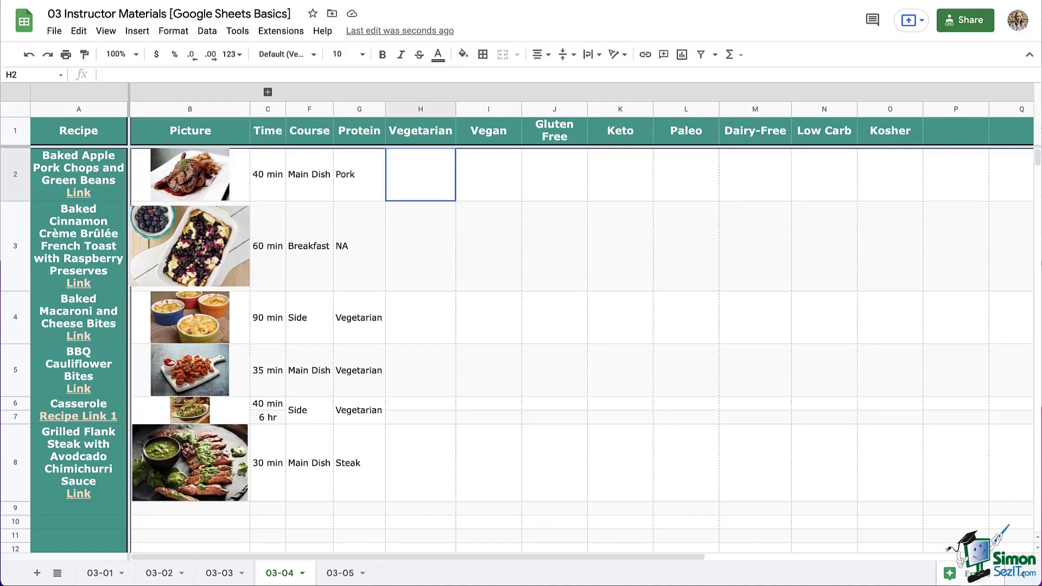
left_click_drag(420, 174, 888, 462)
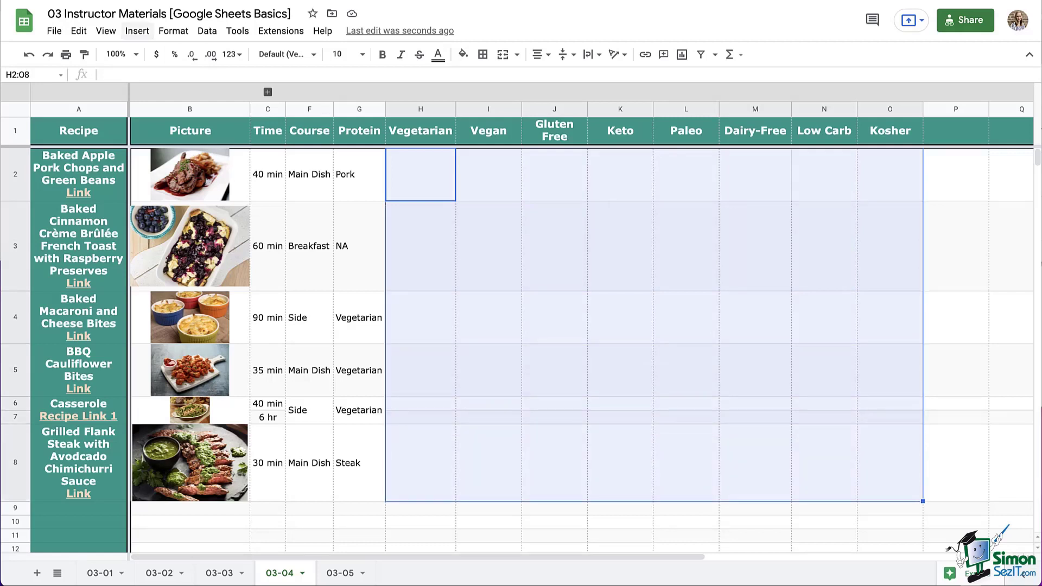
left_click(137, 30)
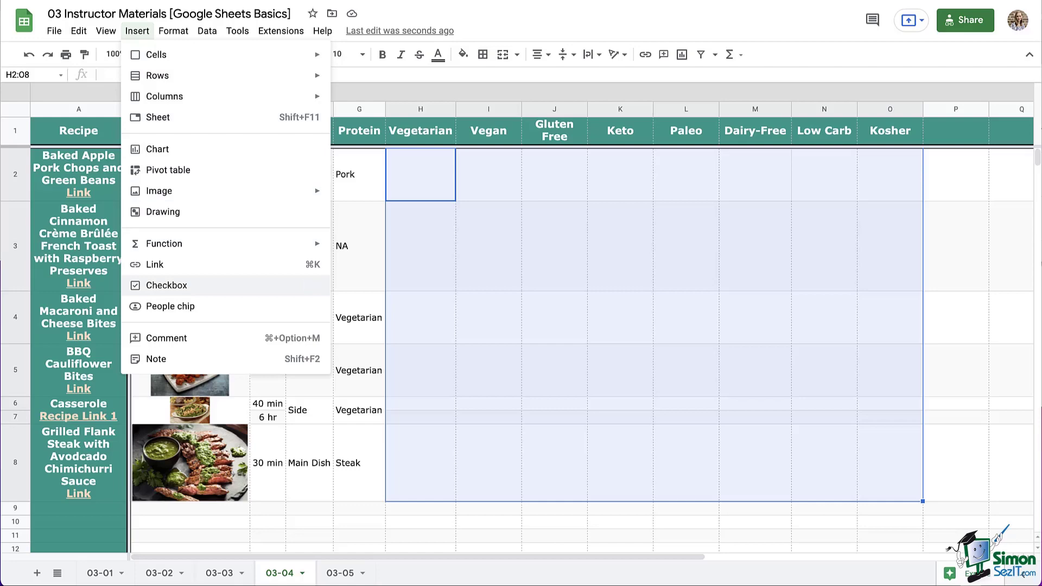
left_click(167, 285)
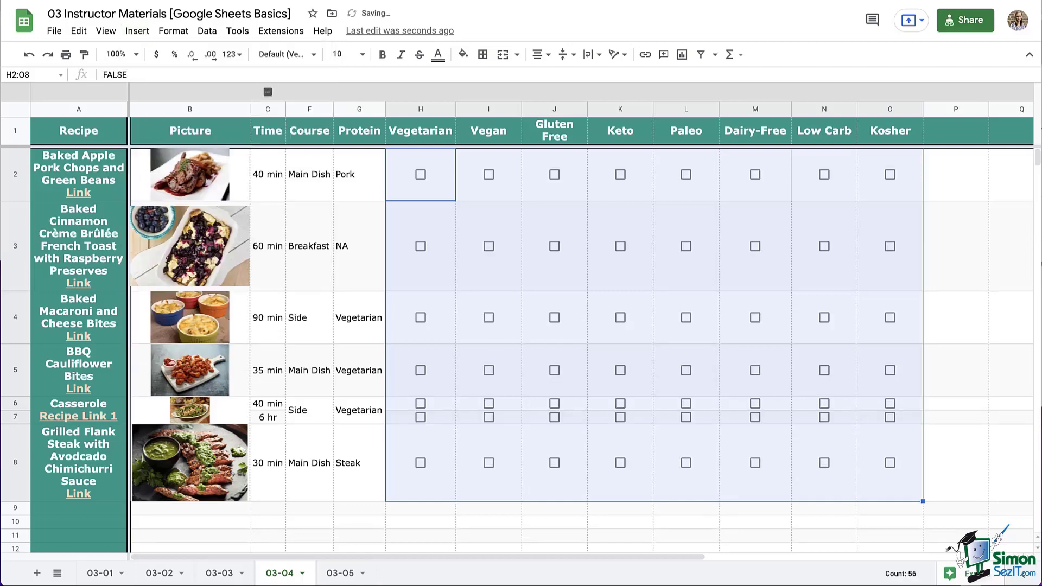
left_click(955, 316)
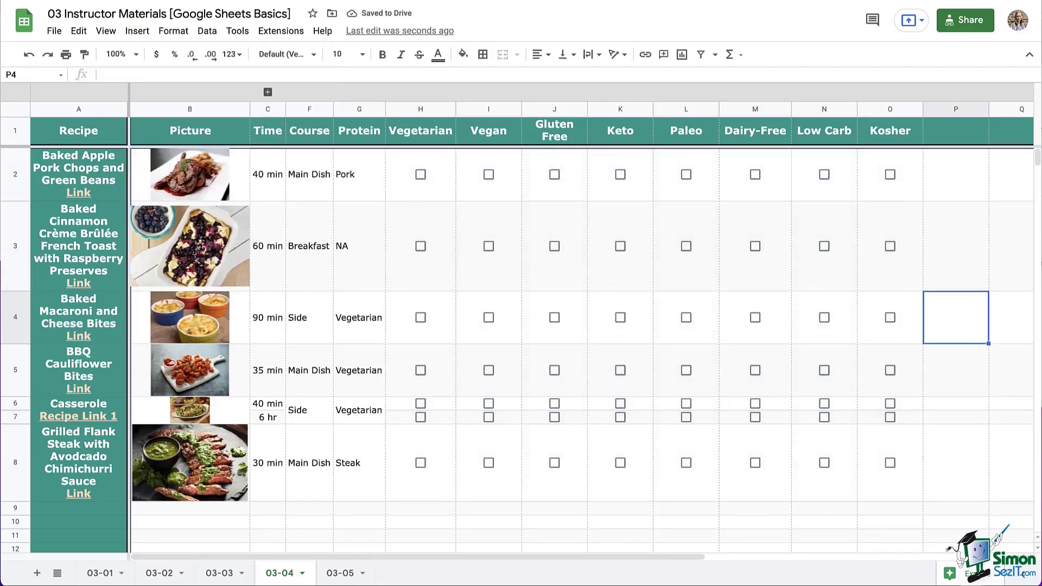
Tick several Vegan, Gluten Free and Vegetarian boxes, then type Yes into H3.
left_click(487, 174)
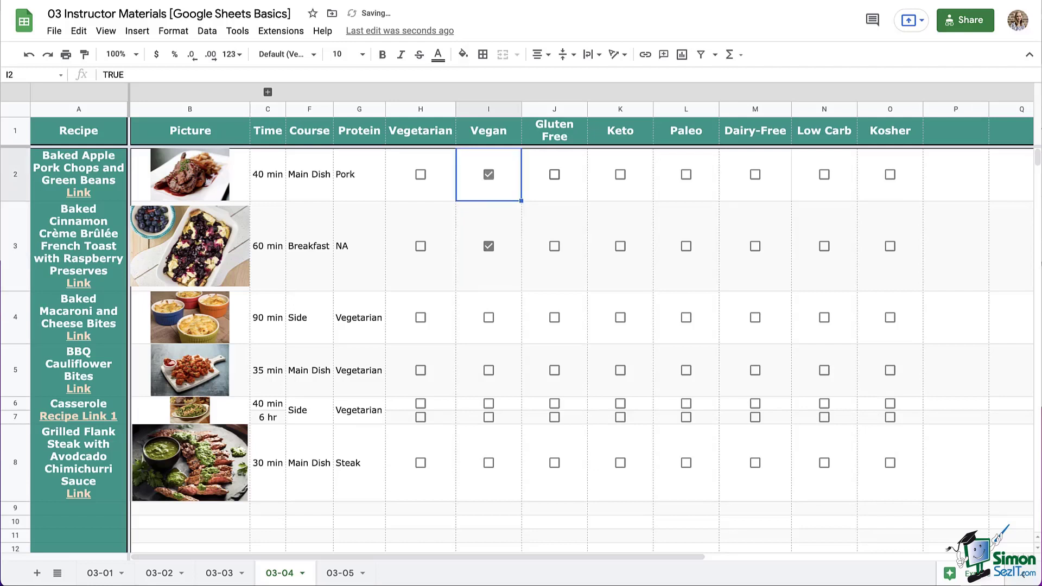
left_click(420, 317)
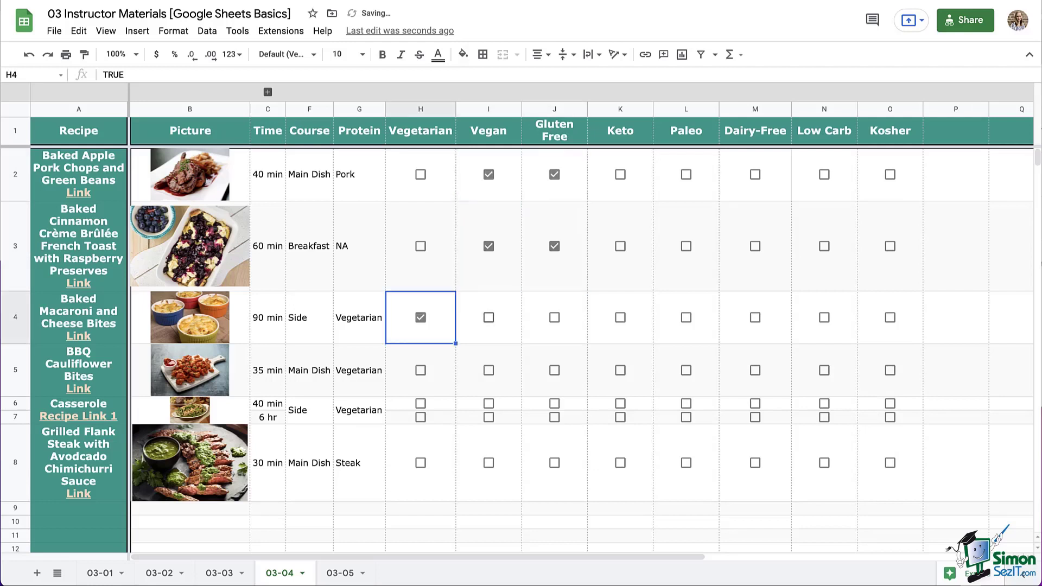
left_click(553, 317)
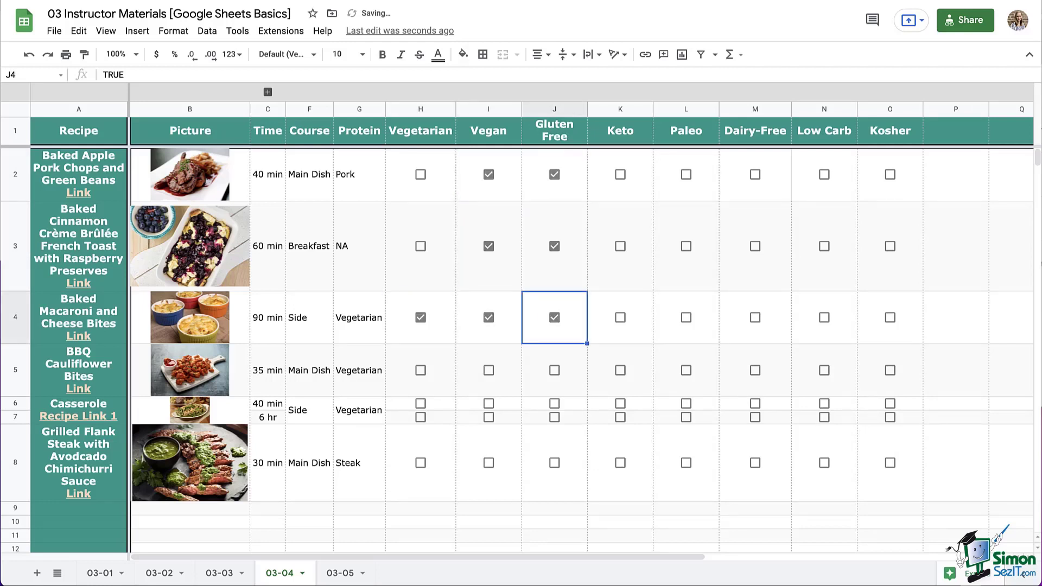
left_click(487, 174)
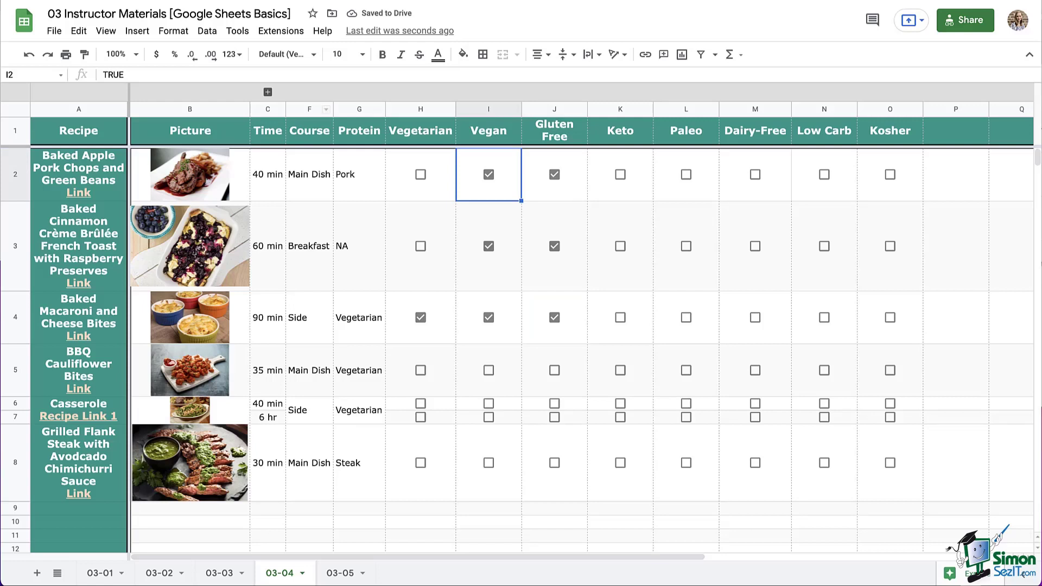
left_click(419, 174)
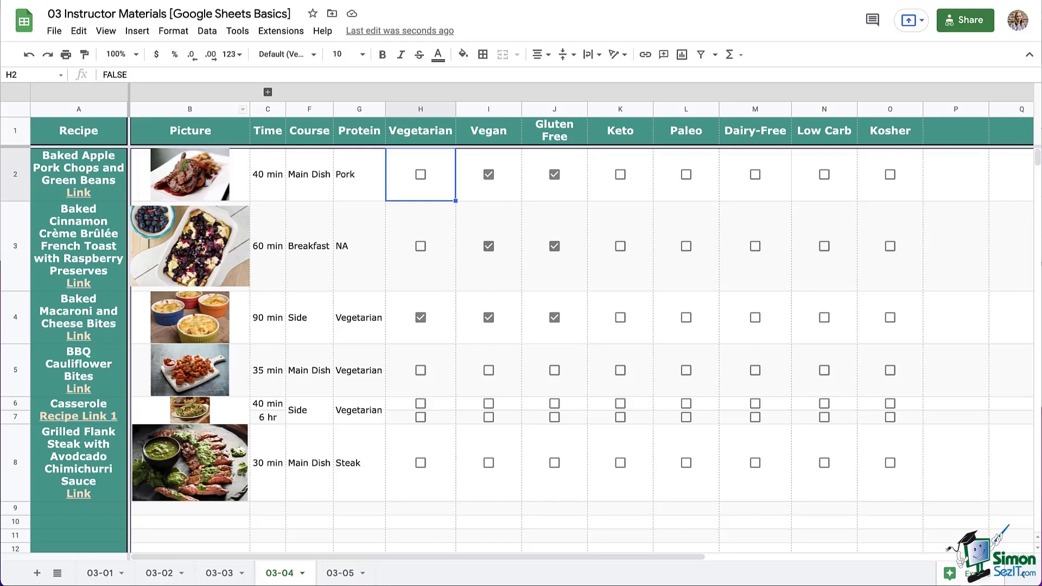
left_click(419, 246)
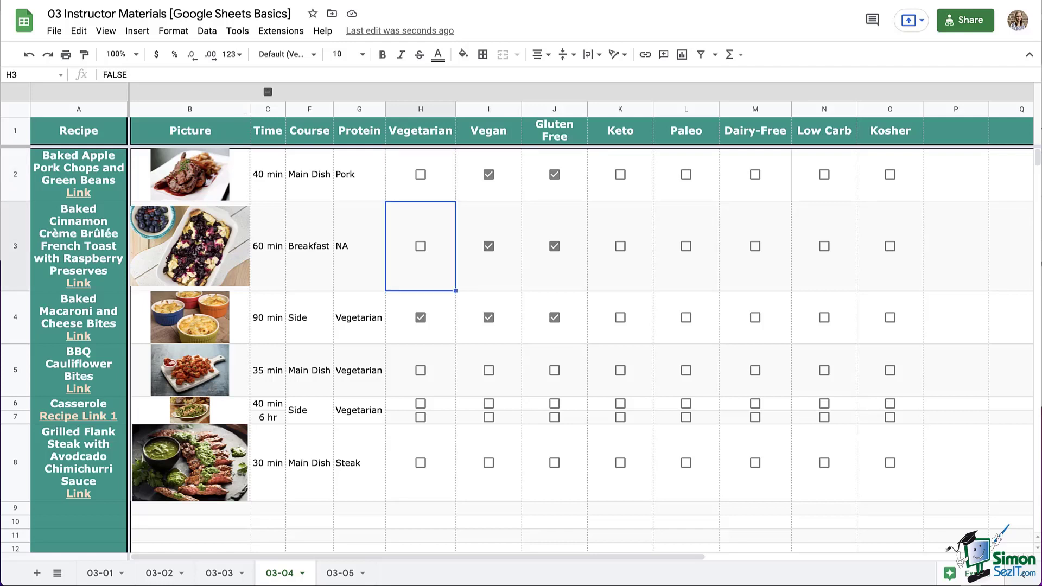
type("Yes")
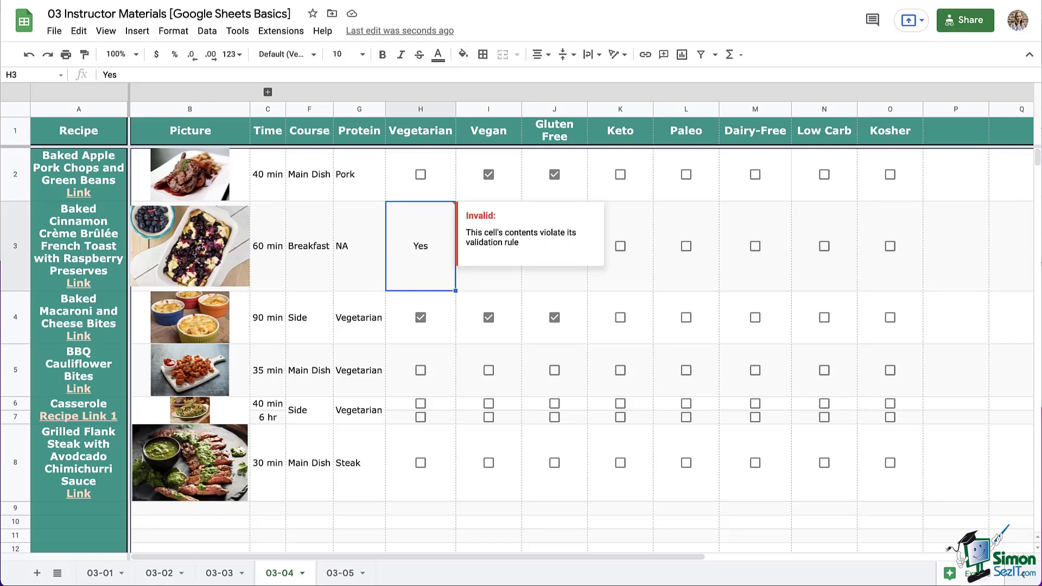
Re-save H3's data validation as a plain unticked checkbox, then untick J4's Gluten Free box.
right_click(419, 246)
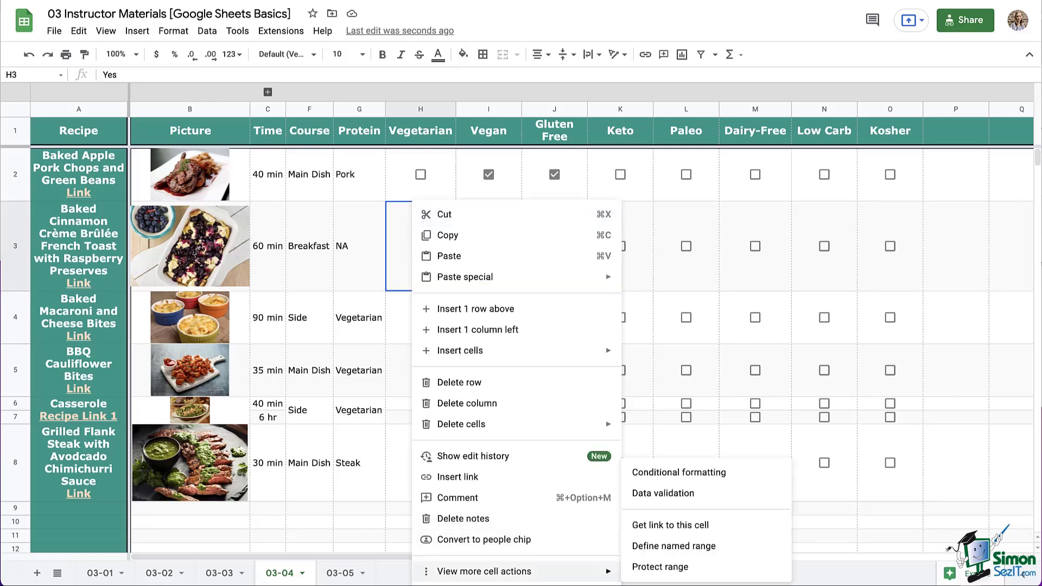
left_click(662, 493)
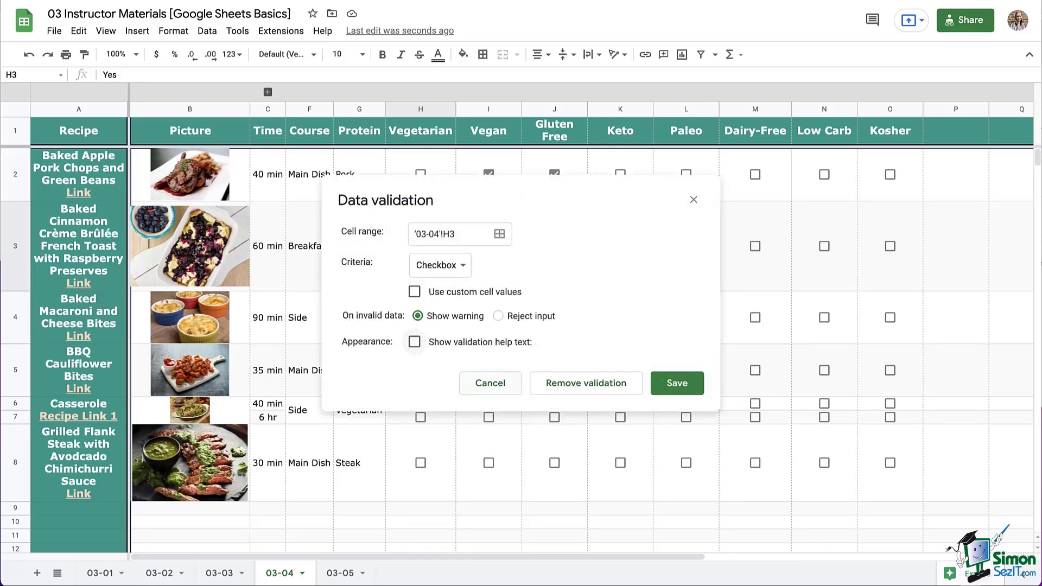
left_click(675, 382)
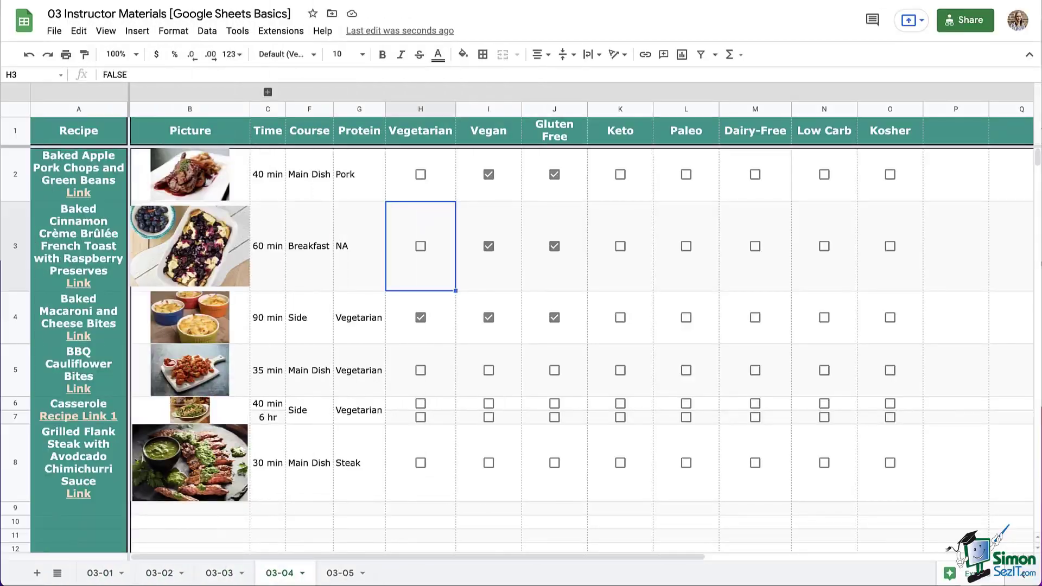
left_click(420, 130)
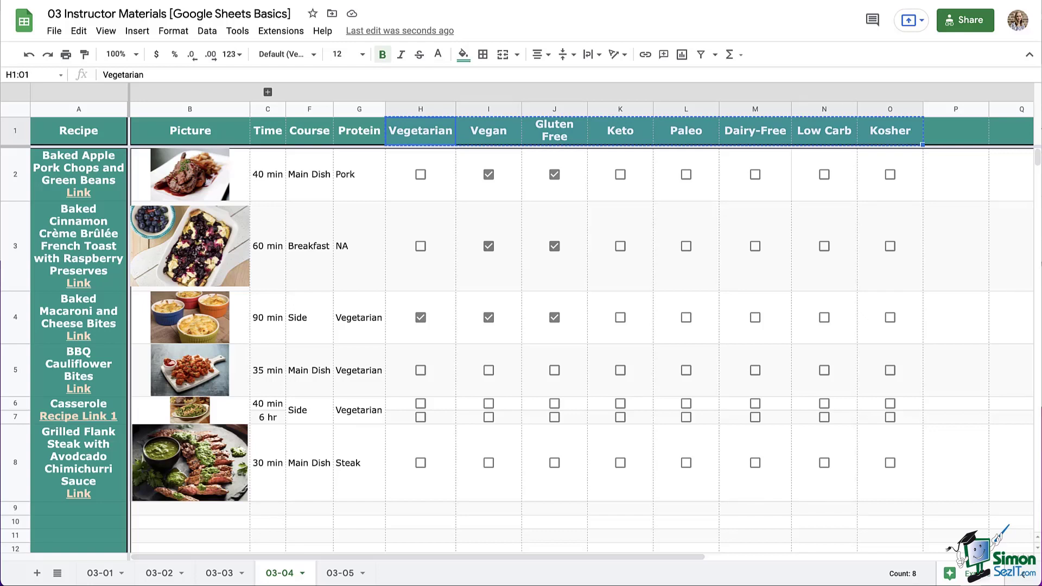
left_click(553, 317)
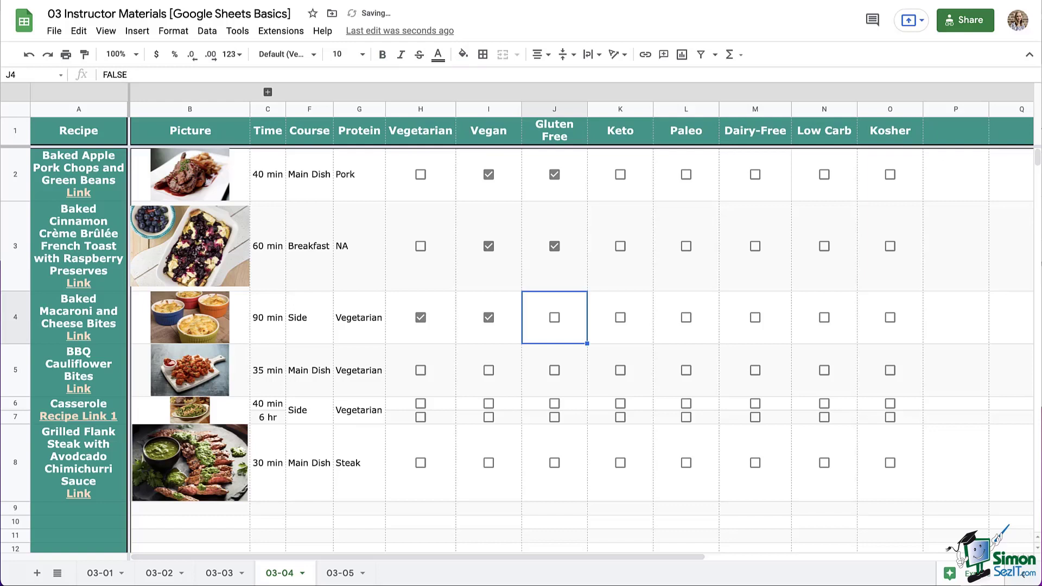